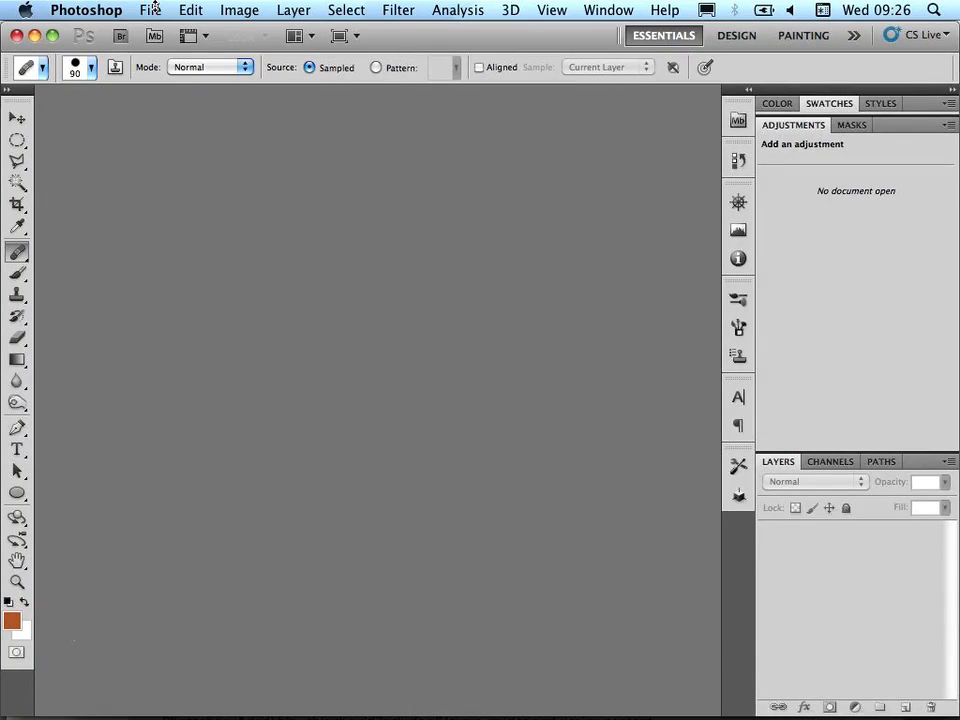
Bring up the File menu's commands in the empty Photoshop workspace.
click(150, 10)
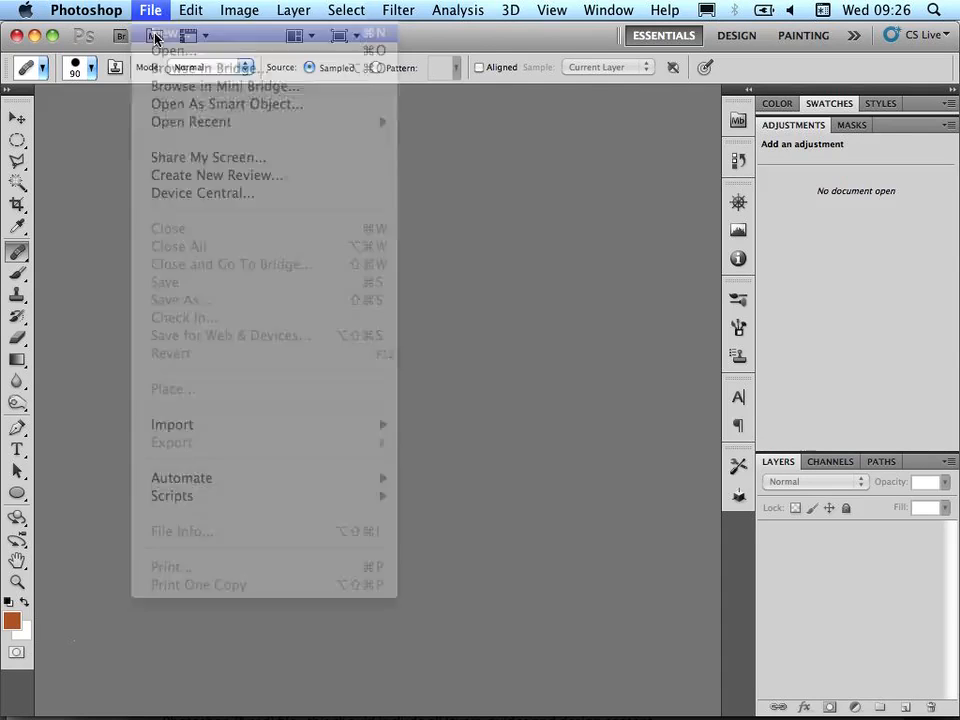
Create a new 1024 × 768 white document using the Adobe RGB (1998) colour profile.
click(174, 68)
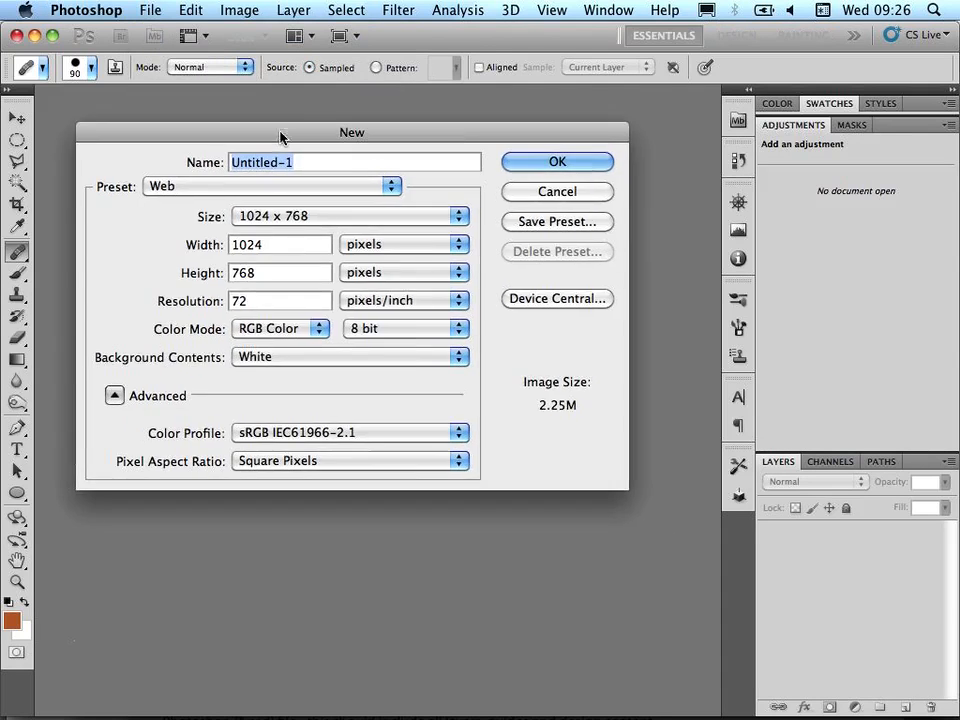
click(456, 216)
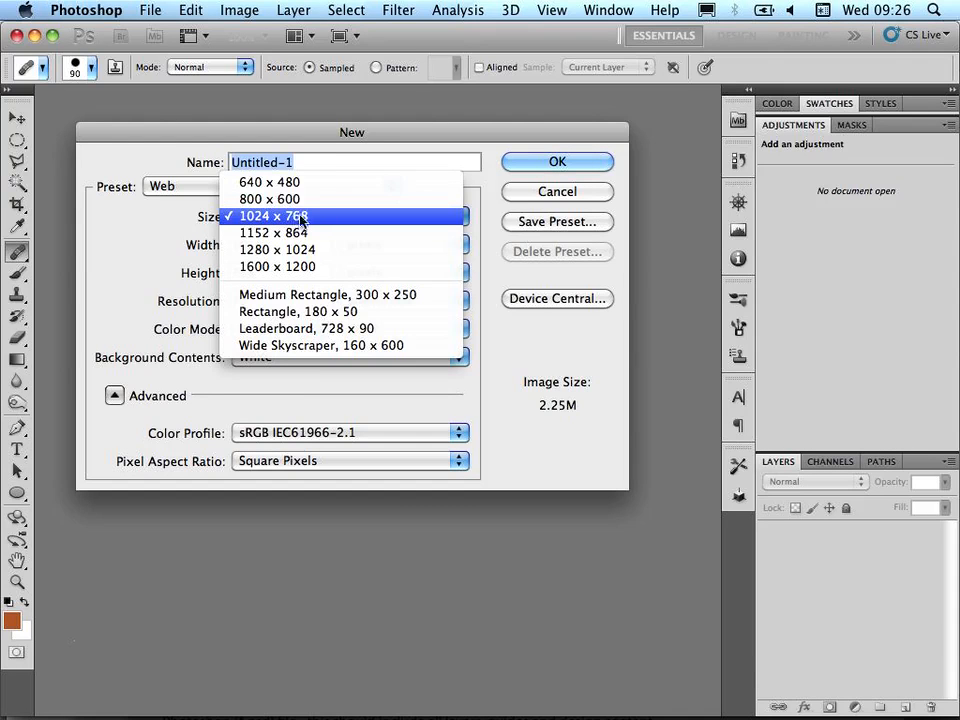
mouse_move(290, 232)
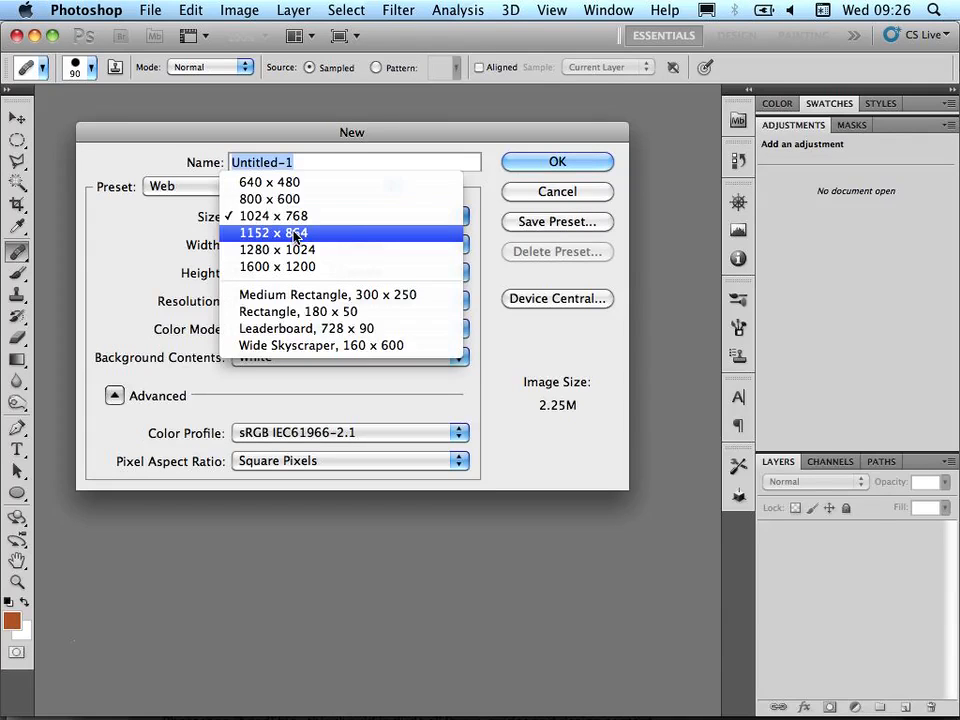
mouse_move(278, 238)
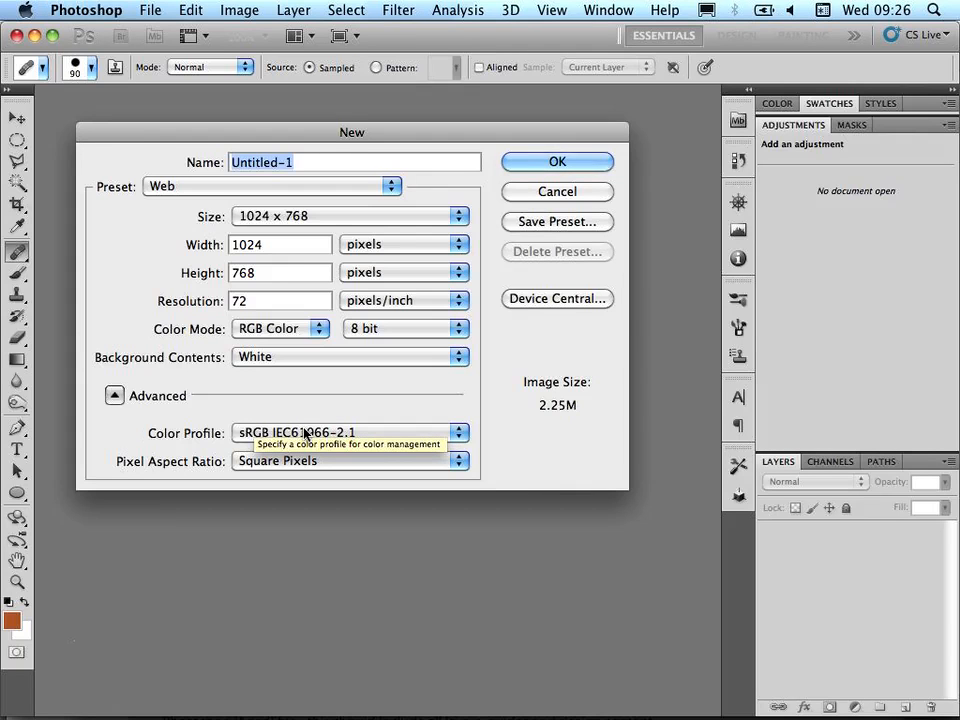
mouse_move(308, 432)
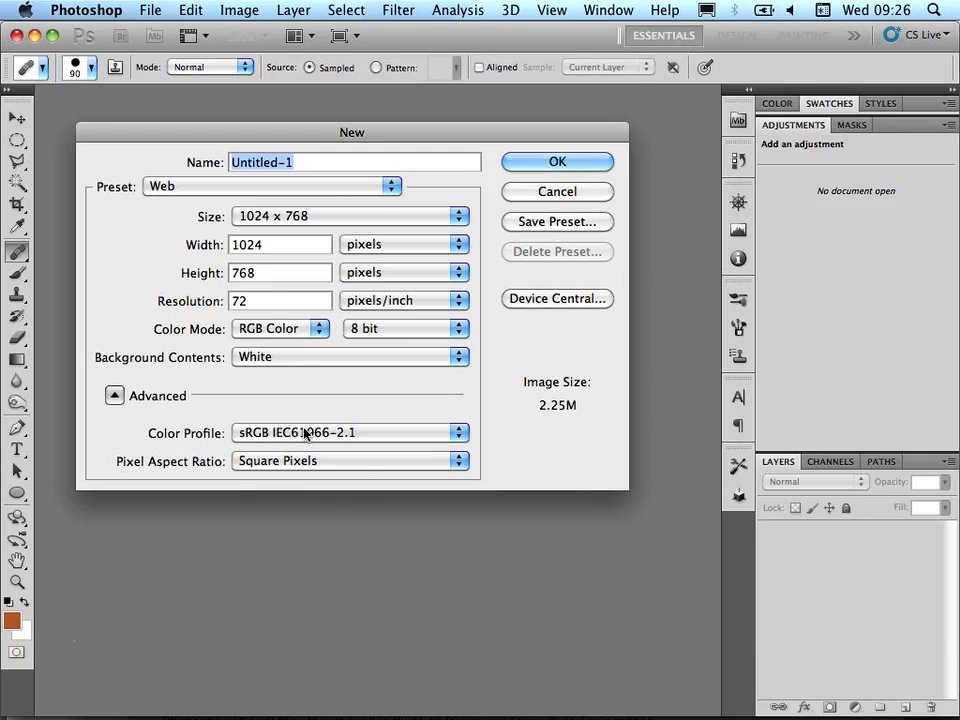
click(350, 432)
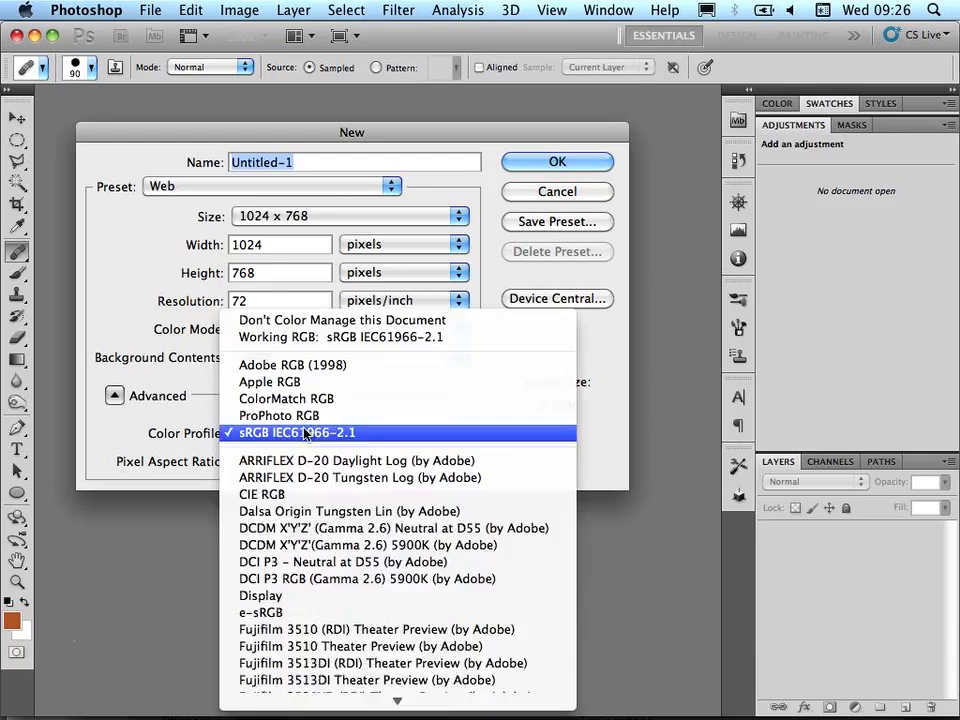
mouse_move(292, 364)
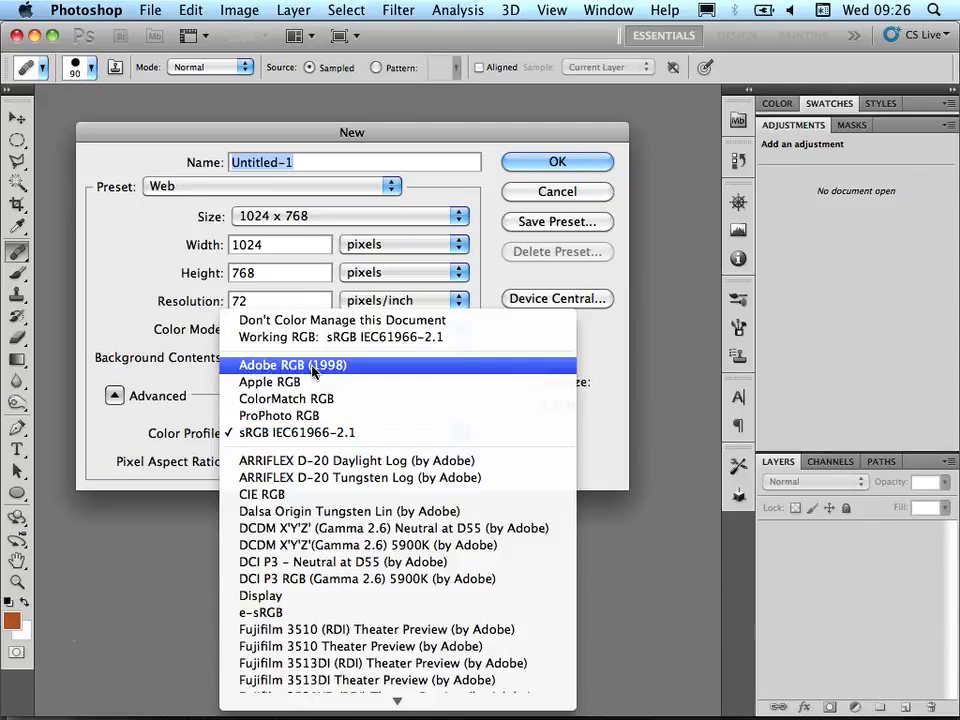
click(292, 364)
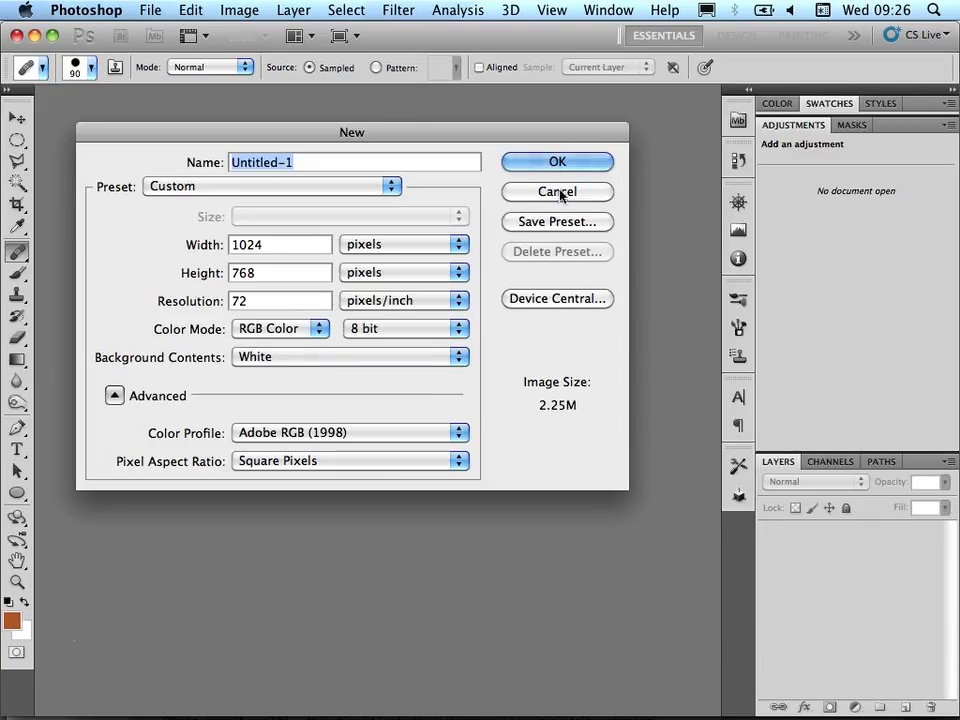
click(556, 160)
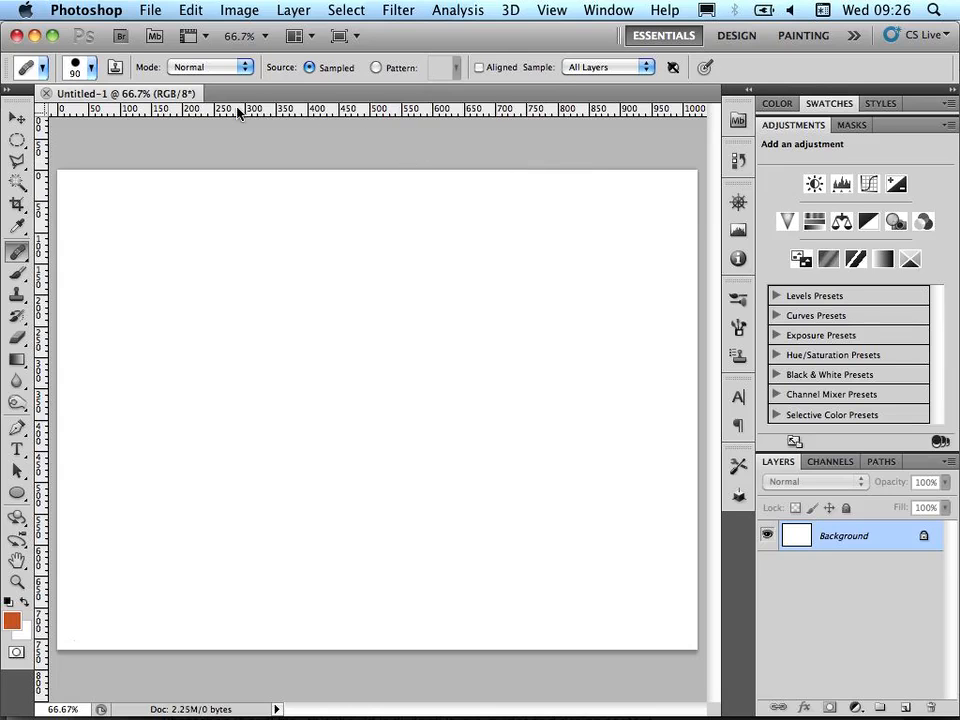
Activate the Pen Tool in Paths mode for drawing outline paths.
click(16, 360)
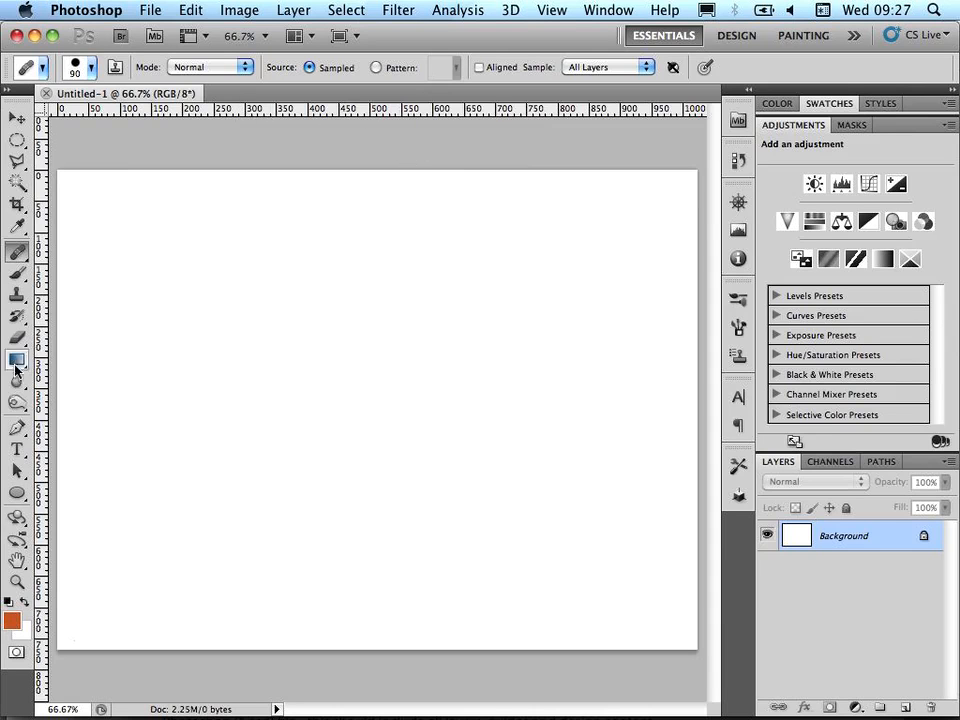
mouse_move(16, 428)
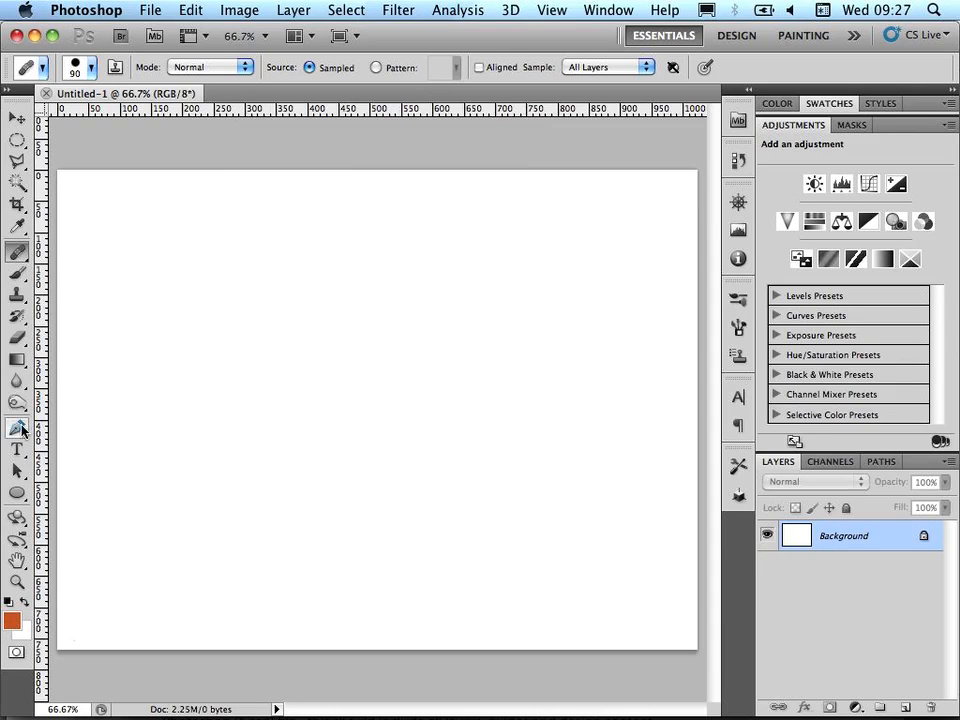
click(16, 428)
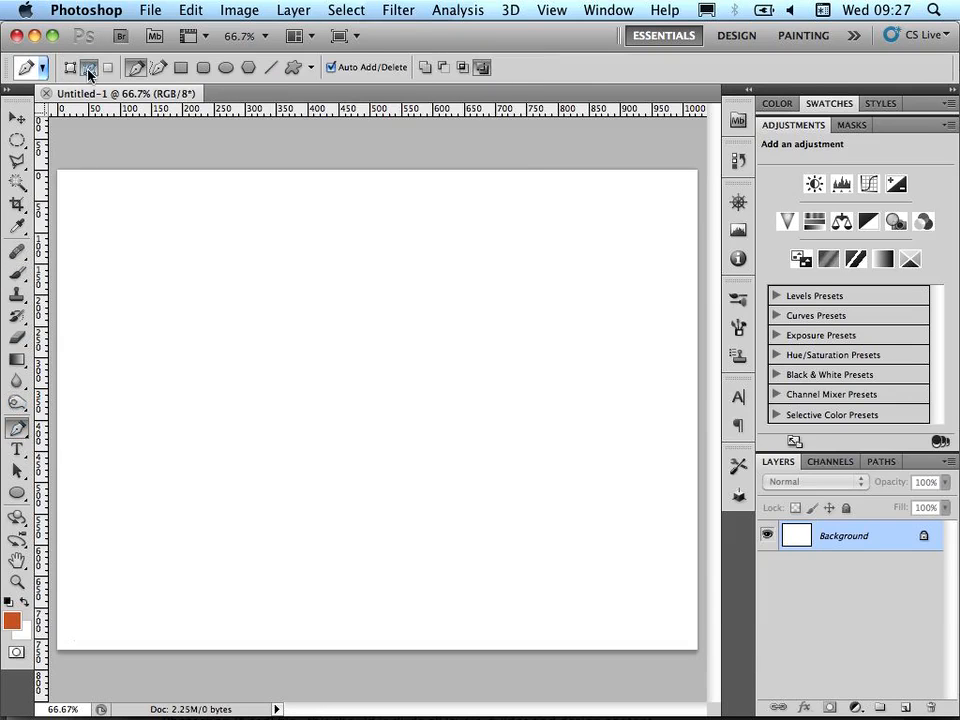
mouse_move(88, 68)
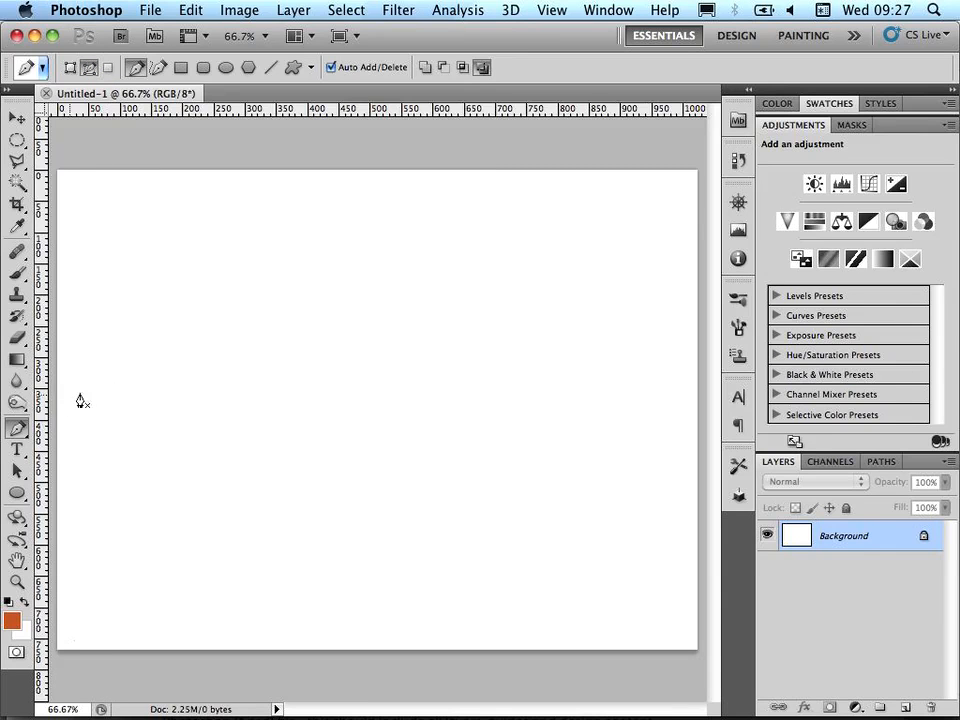
mouse_move(104, 690)
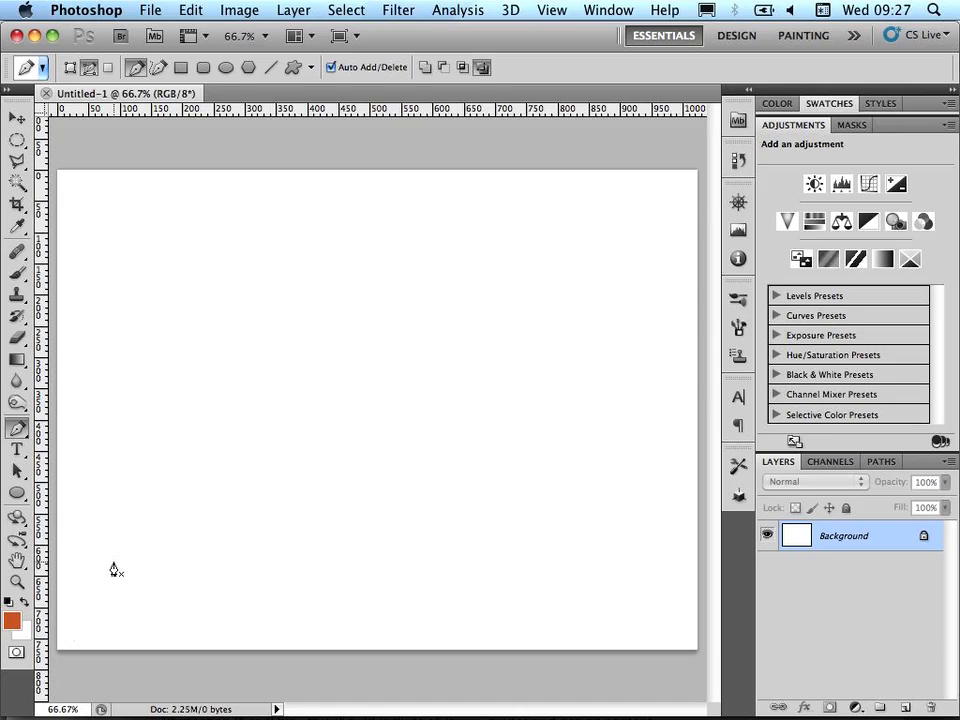
Draw a wavy curved path with four anchor points from lower left to upper right.
drag(112, 560, 184, 358)
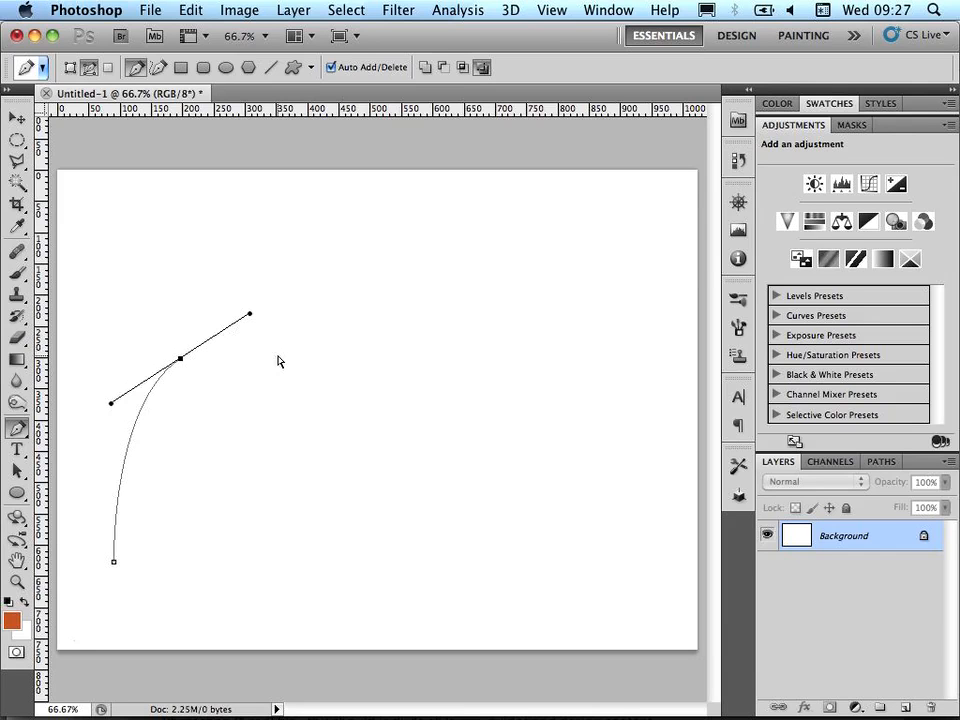
mouse_move(320, 390)
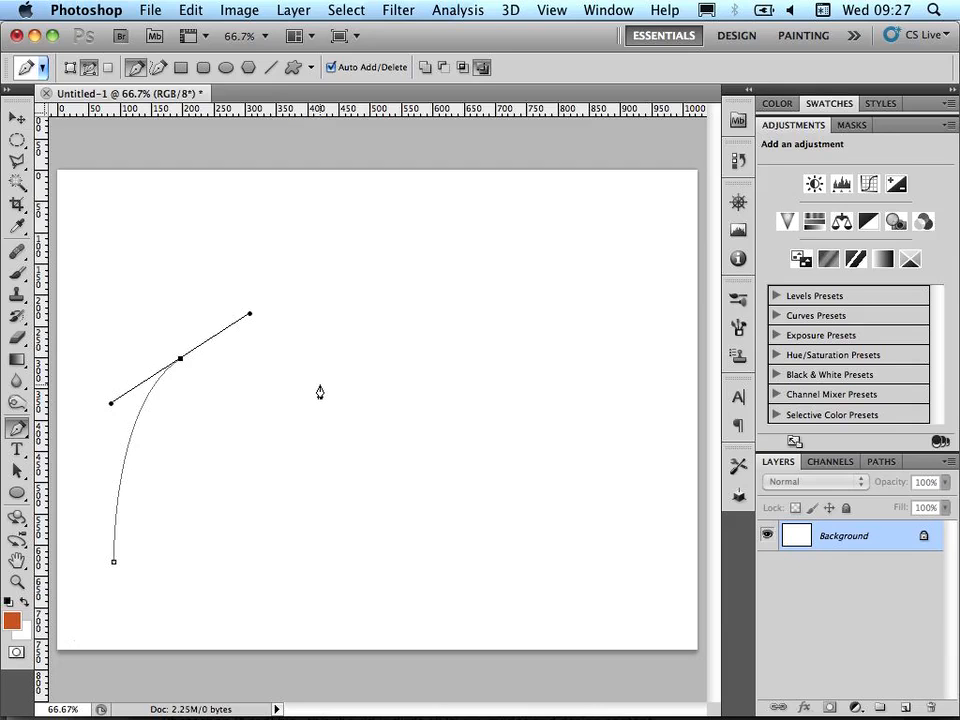
mouse_move(334, 404)
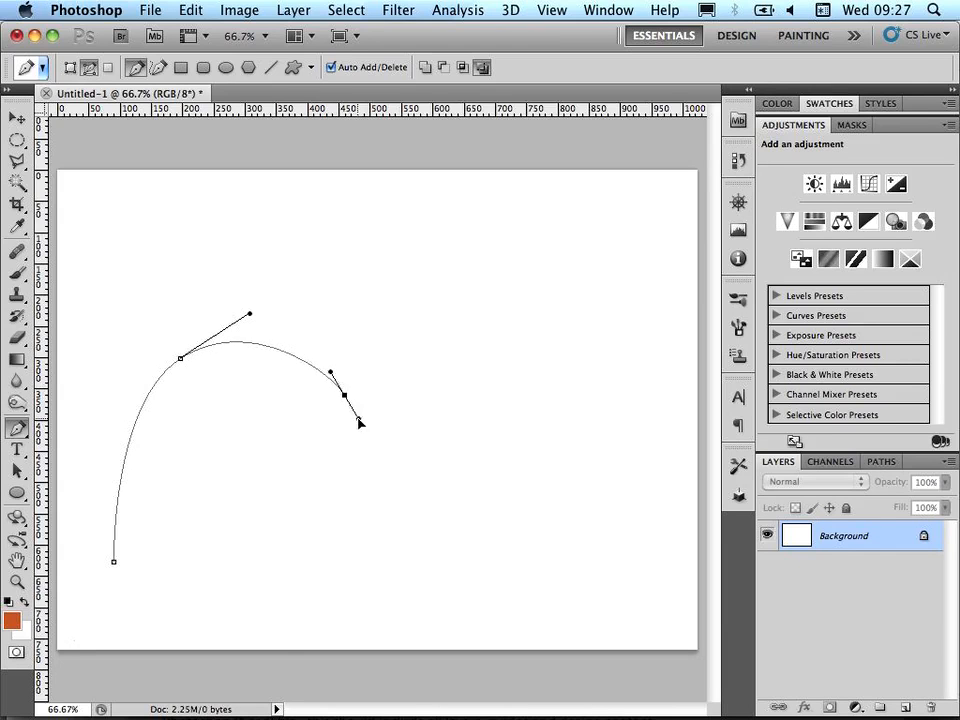
drag(358, 422, 380, 448)
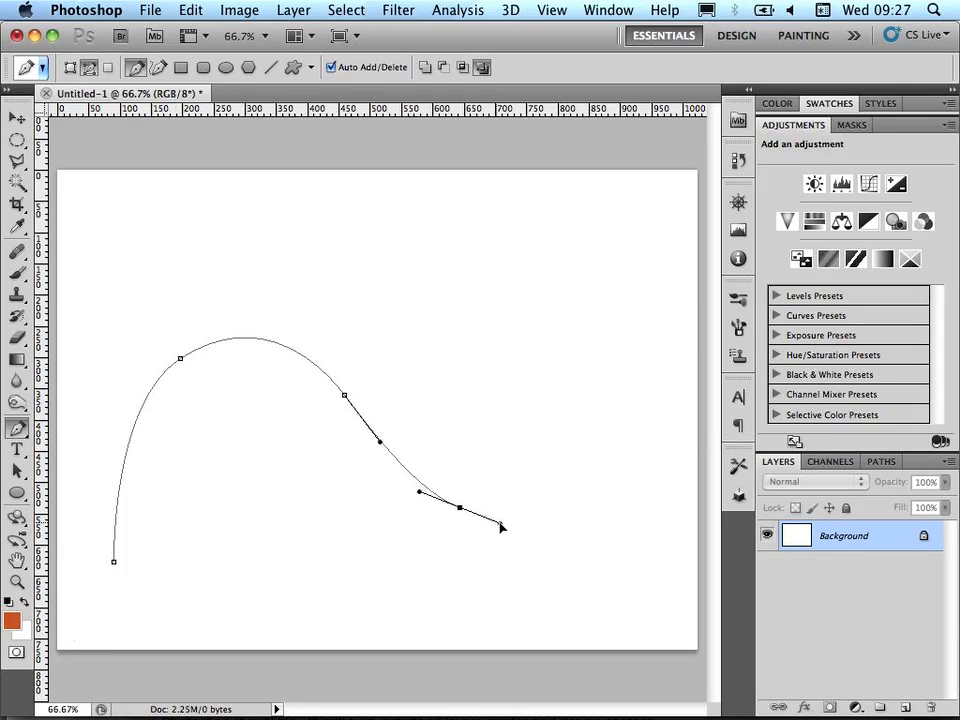
drag(500, 528, 600, 376)
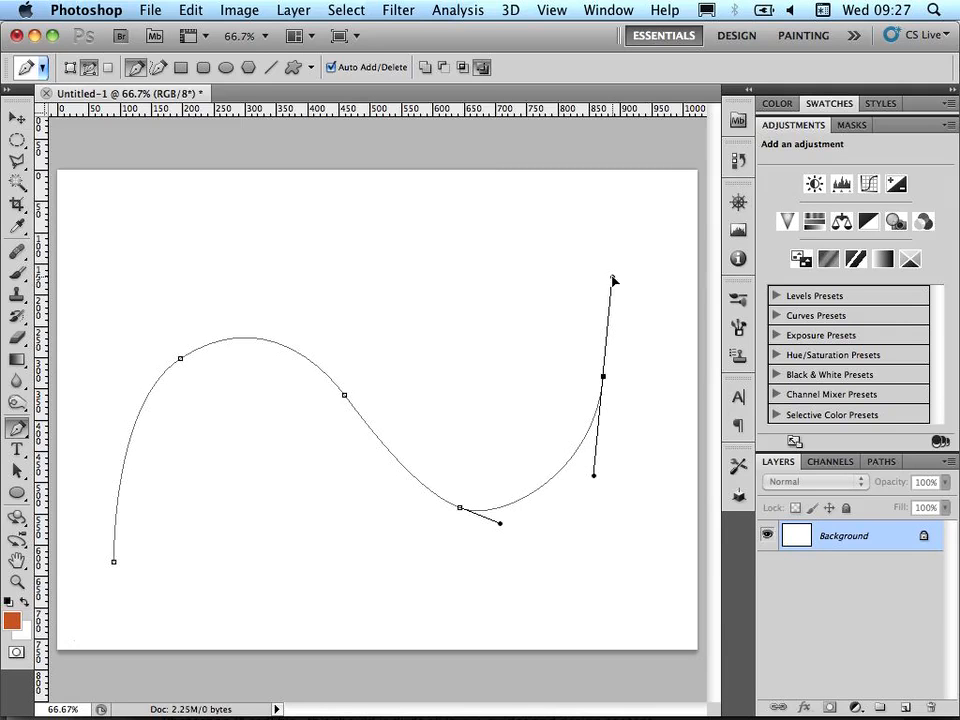
drag(612, 280, 592, 220)
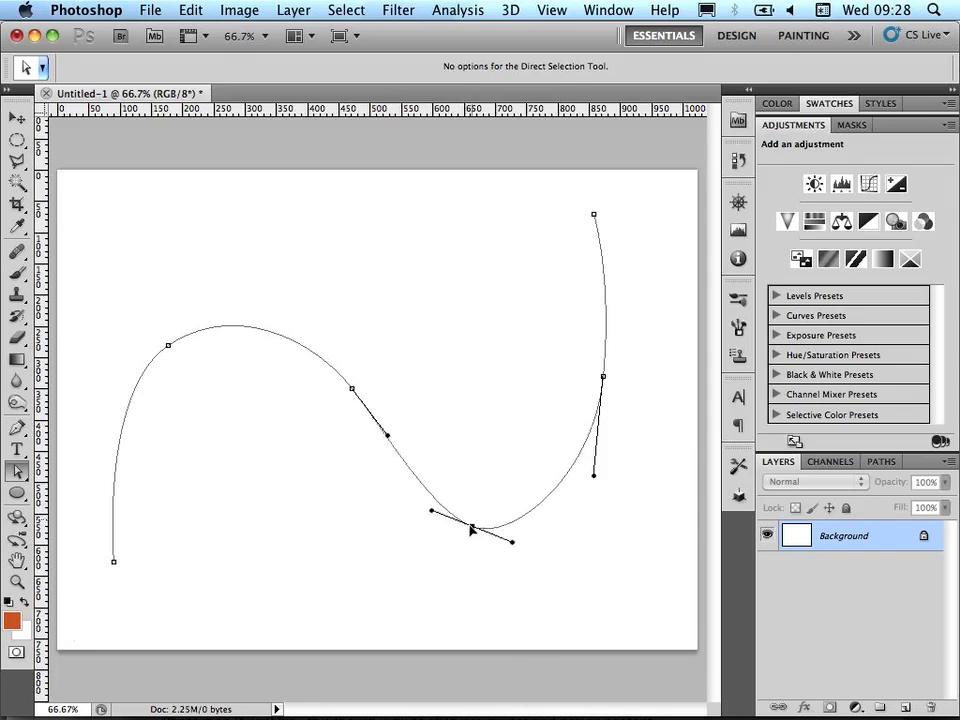
Drag the bottom anchor's direction handles so the low dip bends smoothly.
drag(470, 530, 478, 496)
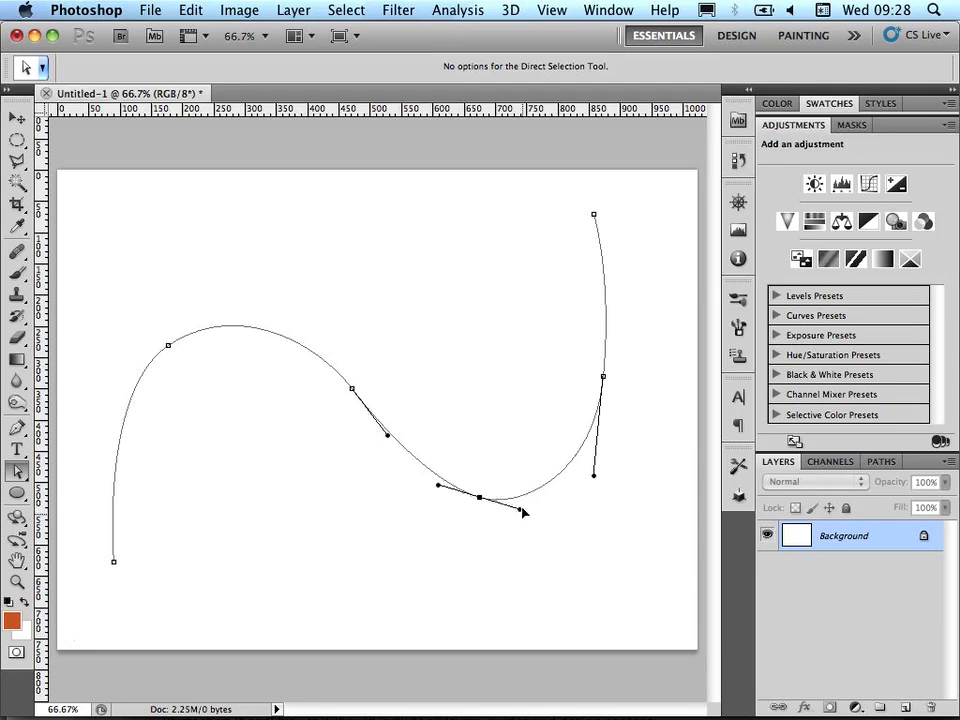
drag(524, 512, 524, 502)
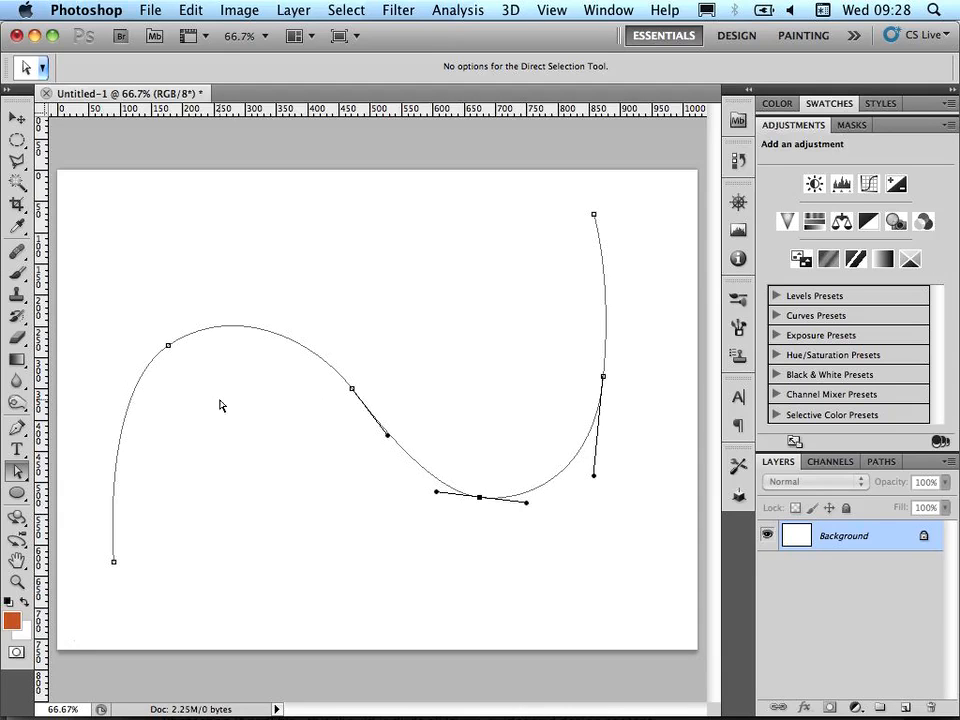
mouse_move(424, 512)
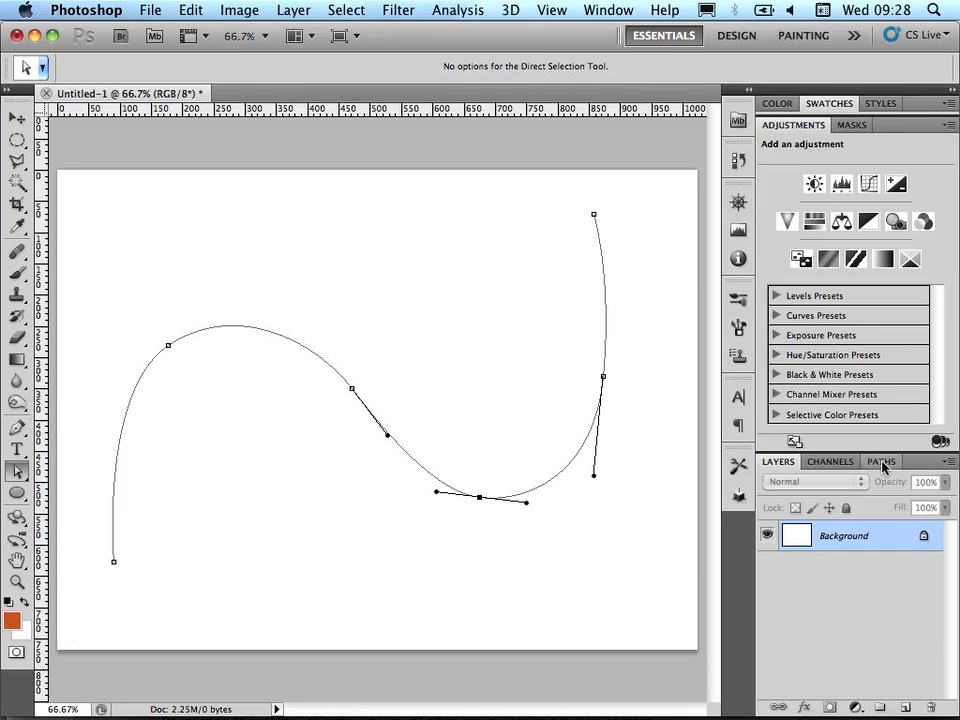
Save the Work Path in the Paths panel under the name Line One.
click(882, 460)
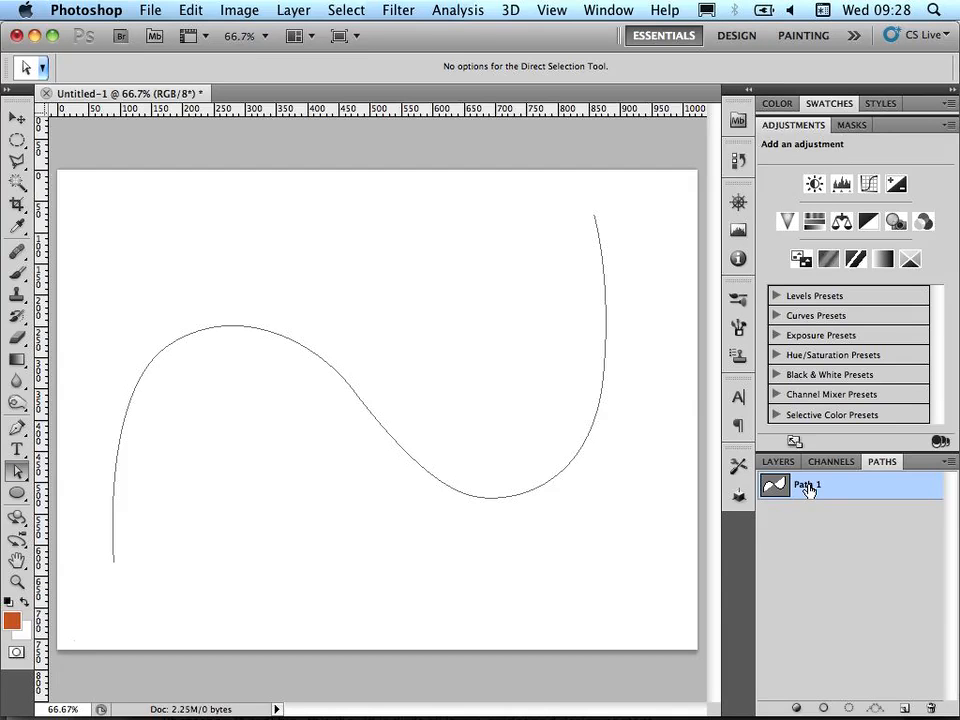
double_click(808, 484)
text(Line One)
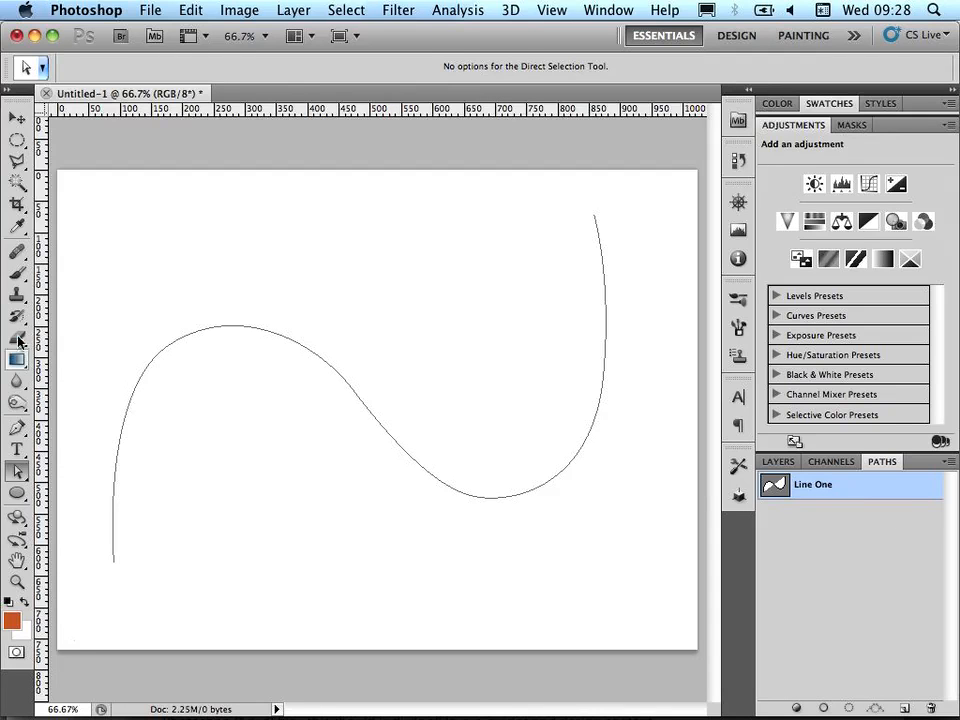
Stroke Line One with the current black brush and deselect the path to view it.
click(16, 272)
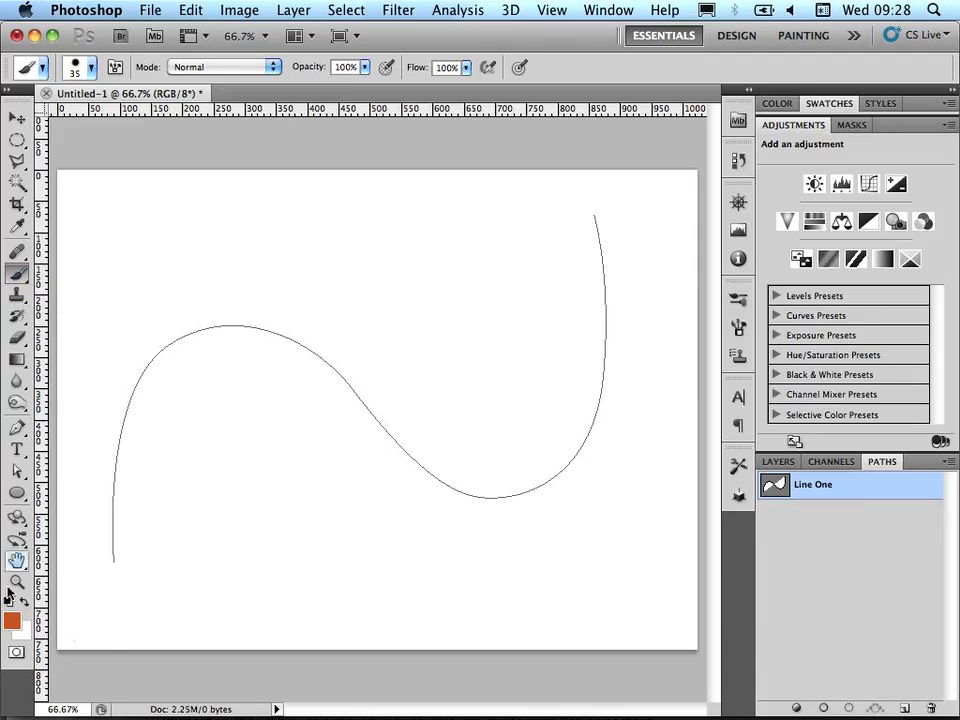
mouse_move(10, 602)
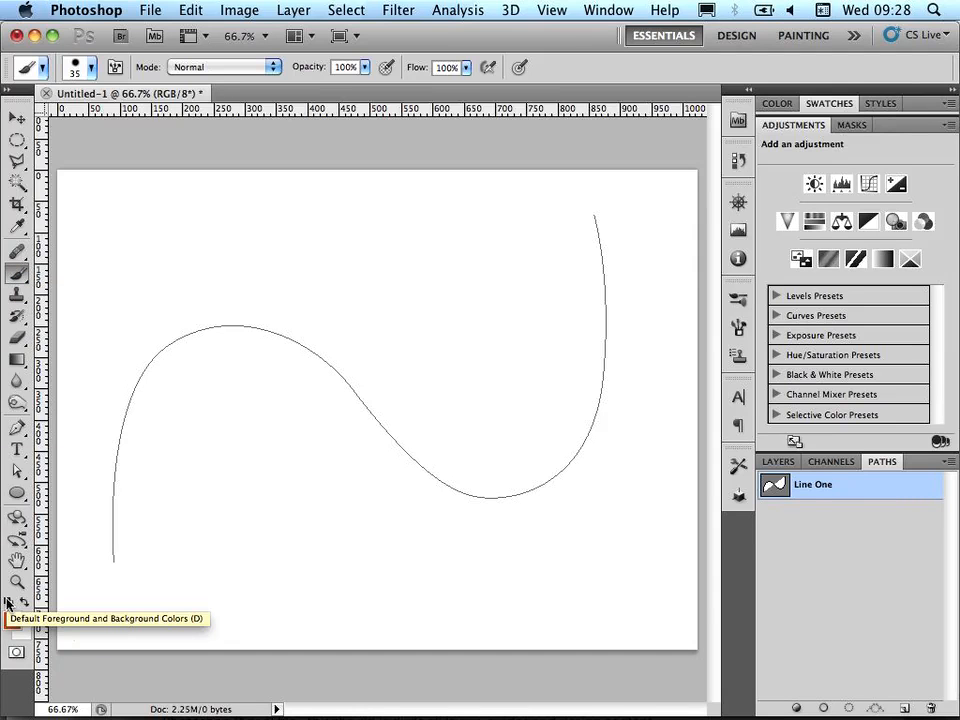
mouse_move(836, 648)
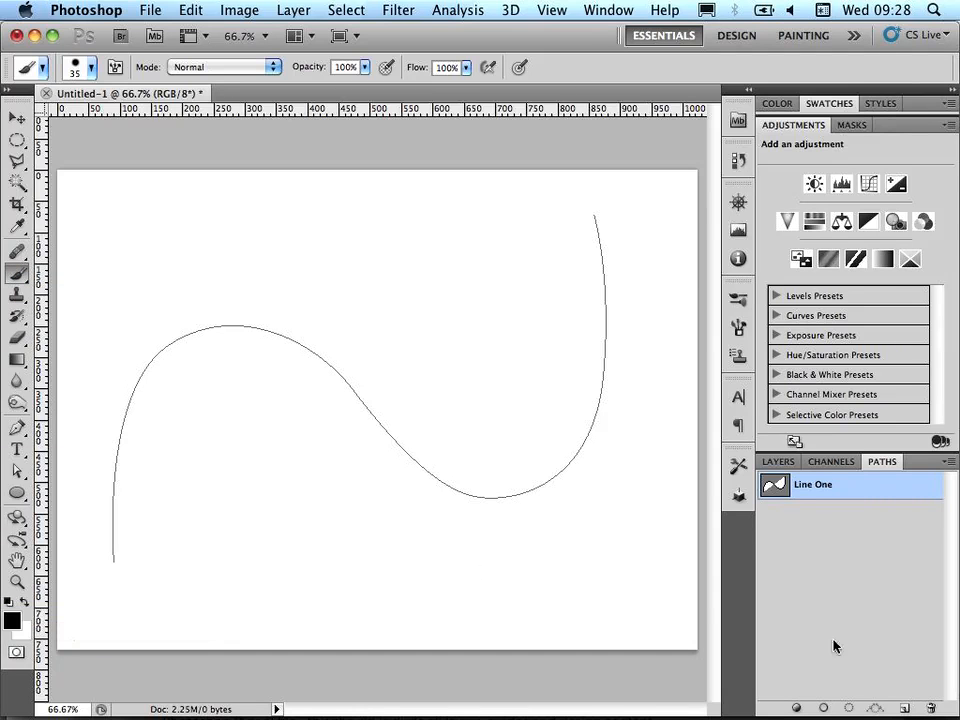
mouse_move(768, 536)
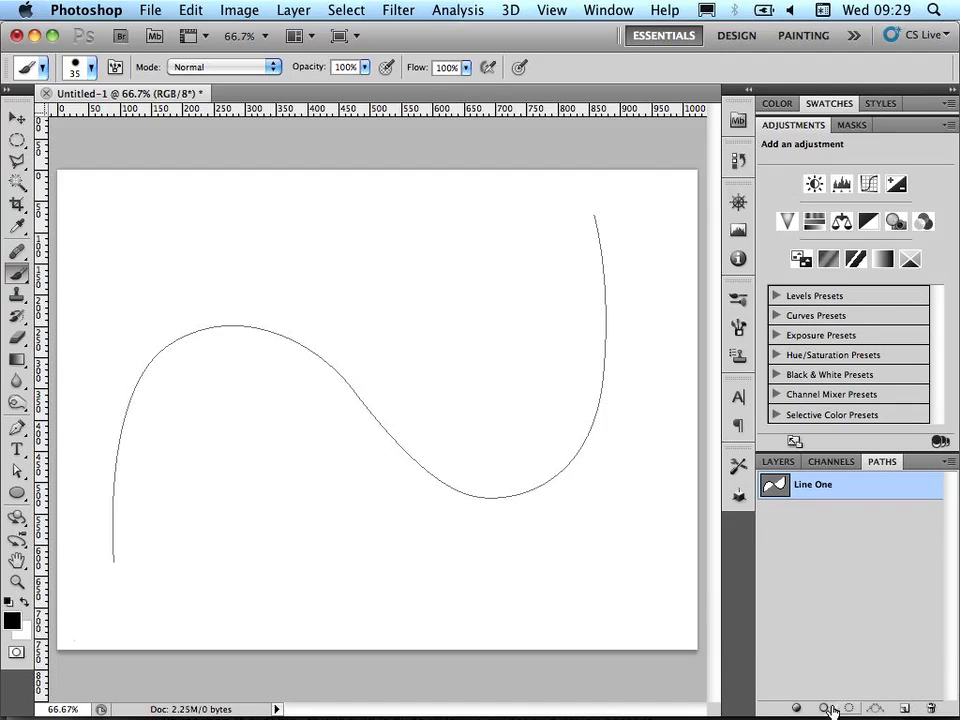
click(824, 708)
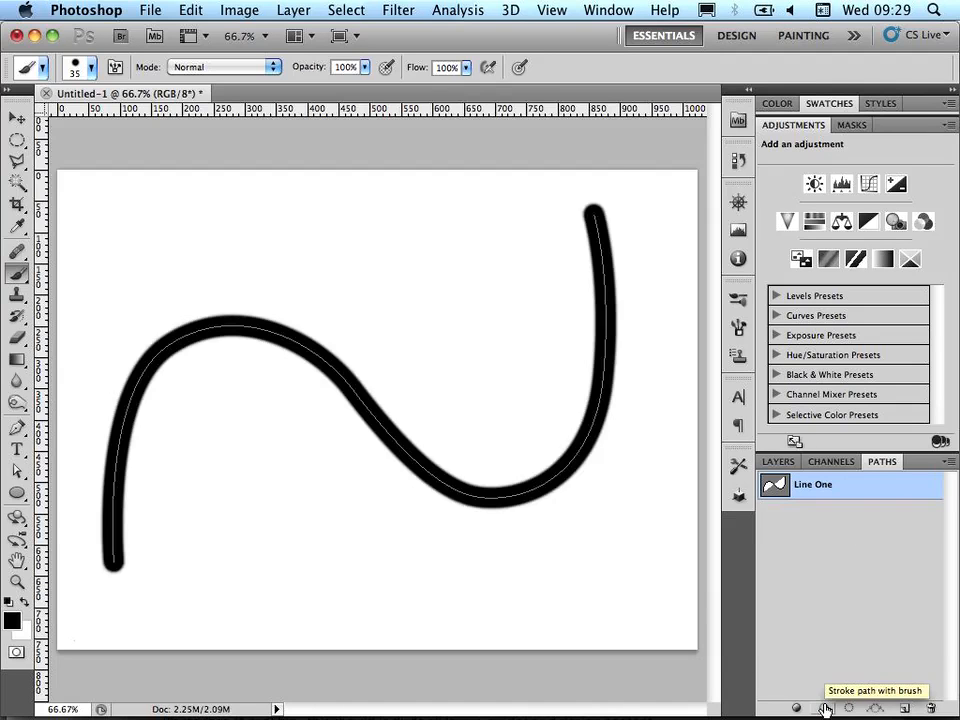
click(824, 708)
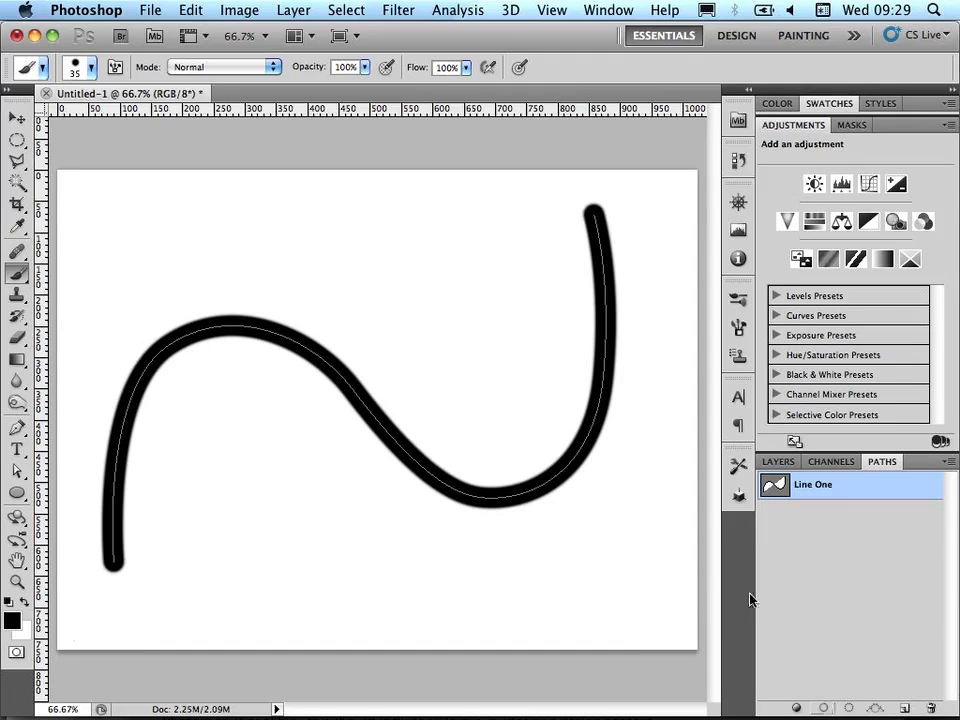
mouse_move(630, 324)
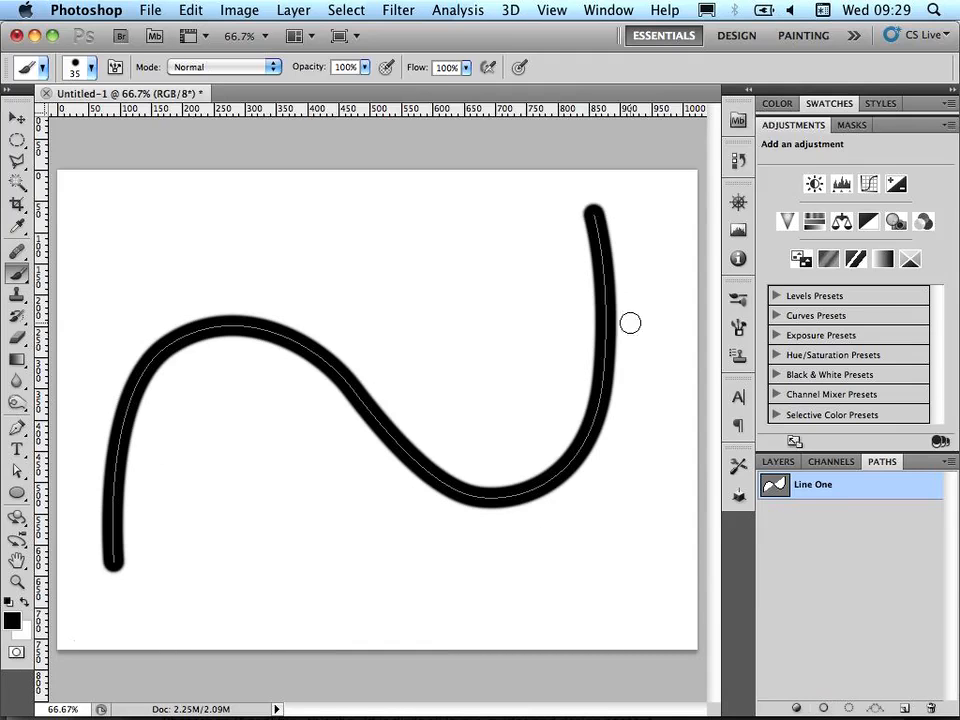
click(736, 494)
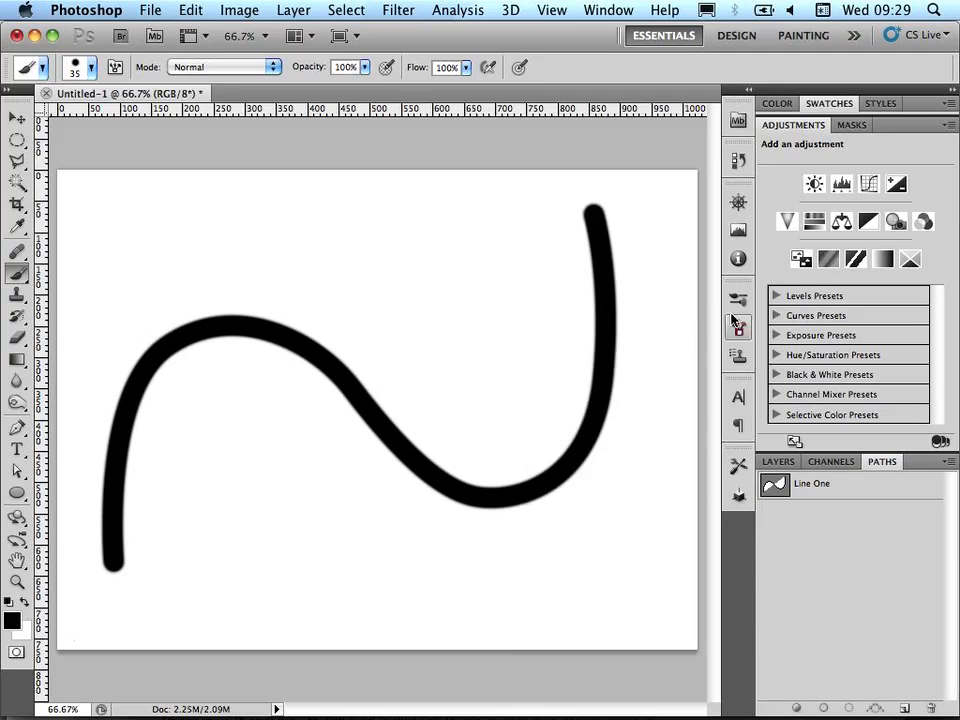
mouse_move(738, 304)
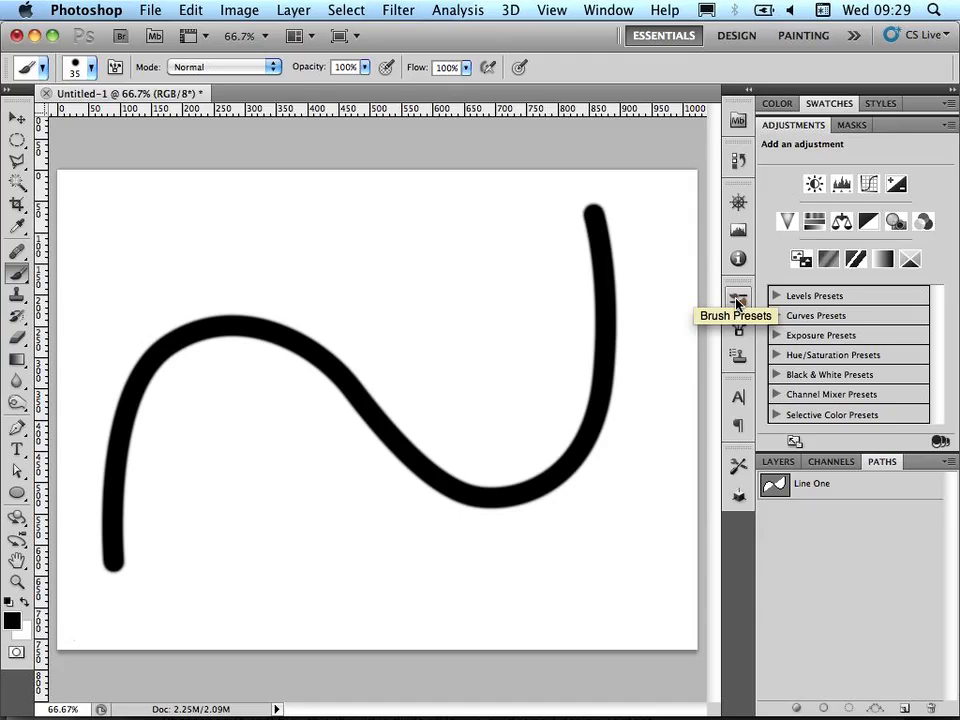
mouse_move(796, 450)
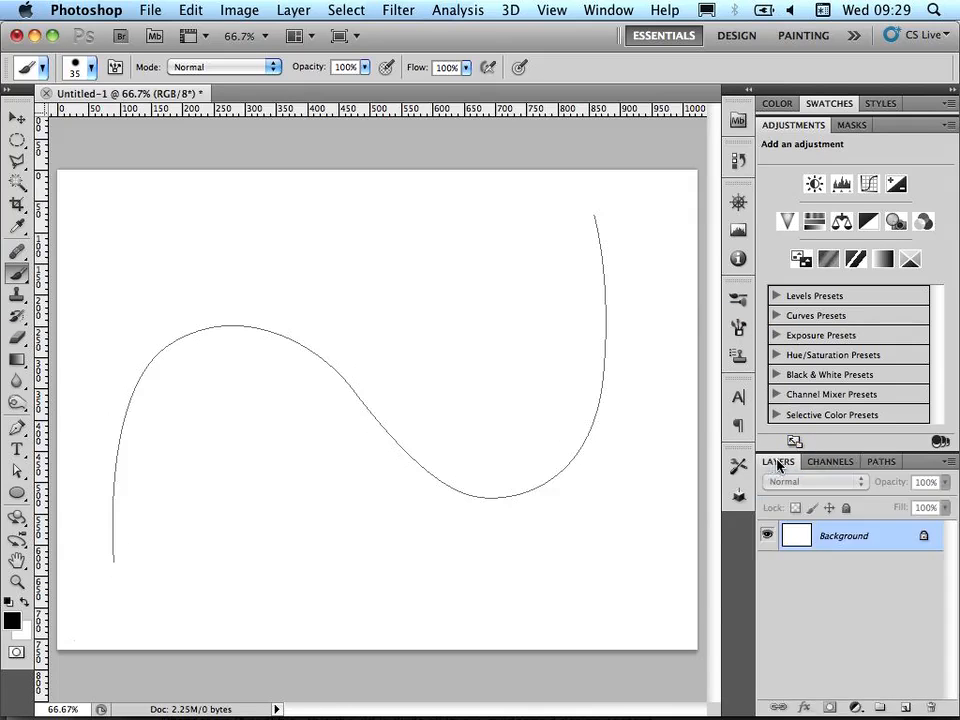
Add a new empty Layer 1 above the Background layer.
click(904, 708)
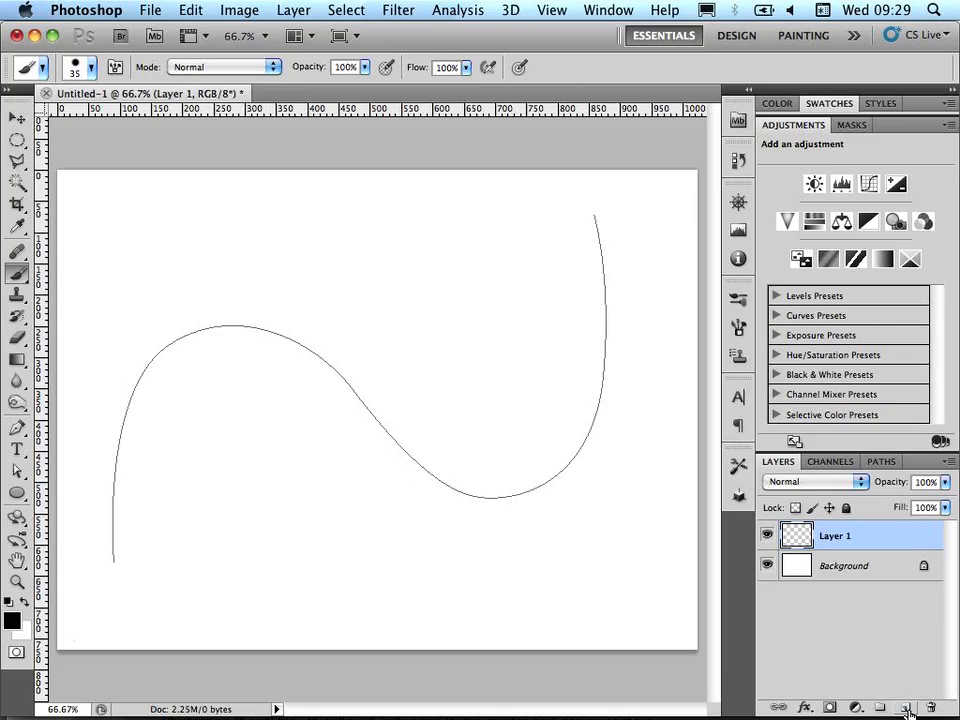
mouse_move(904, 708)
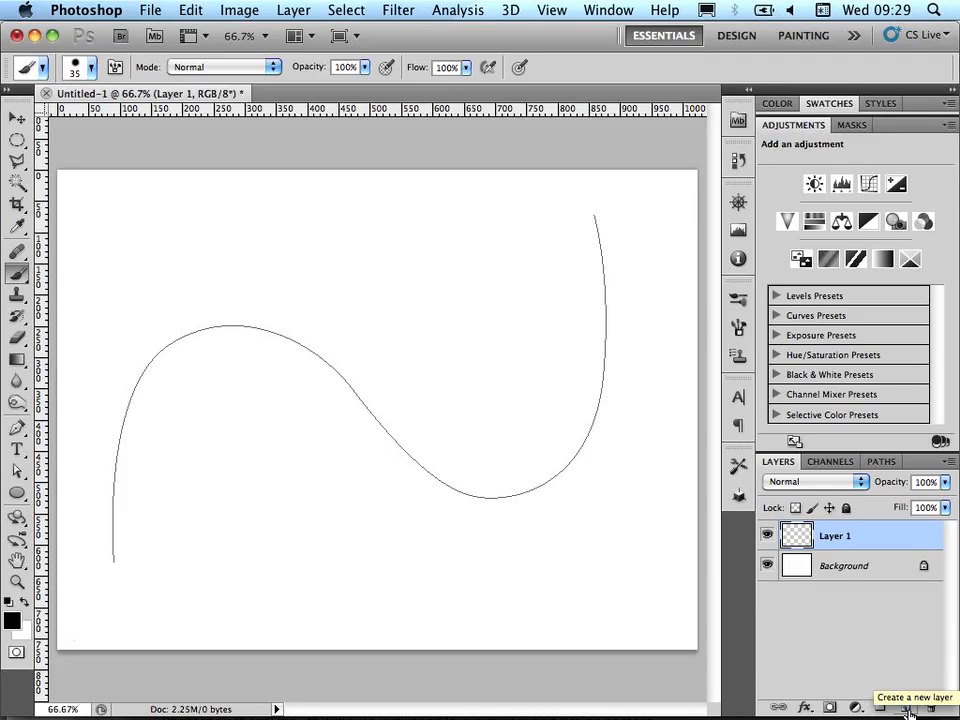
mouse_move(828, 642)
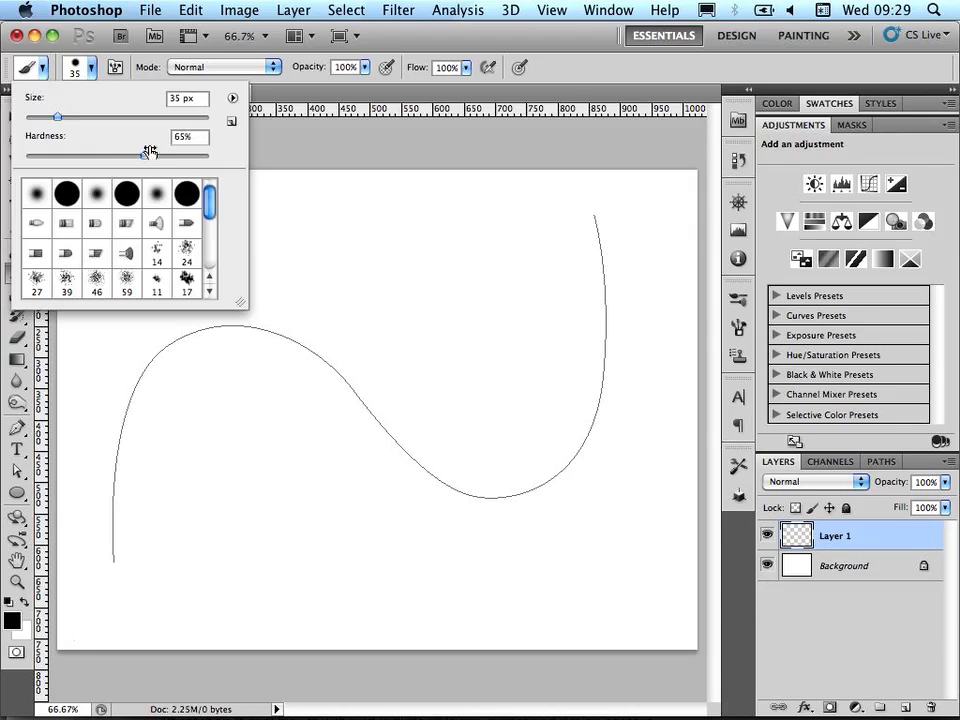
Adjust the 35 px brush tip's Hardness slider in the brush picker.
drag(148, 156, 188, 156)
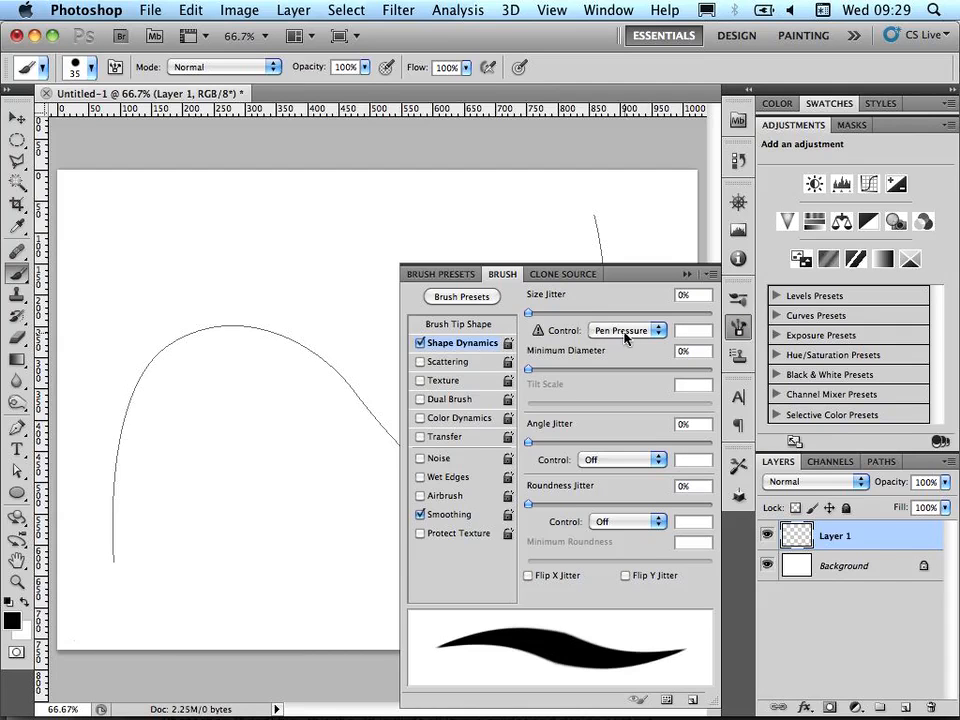
mouse_move(576, 342)
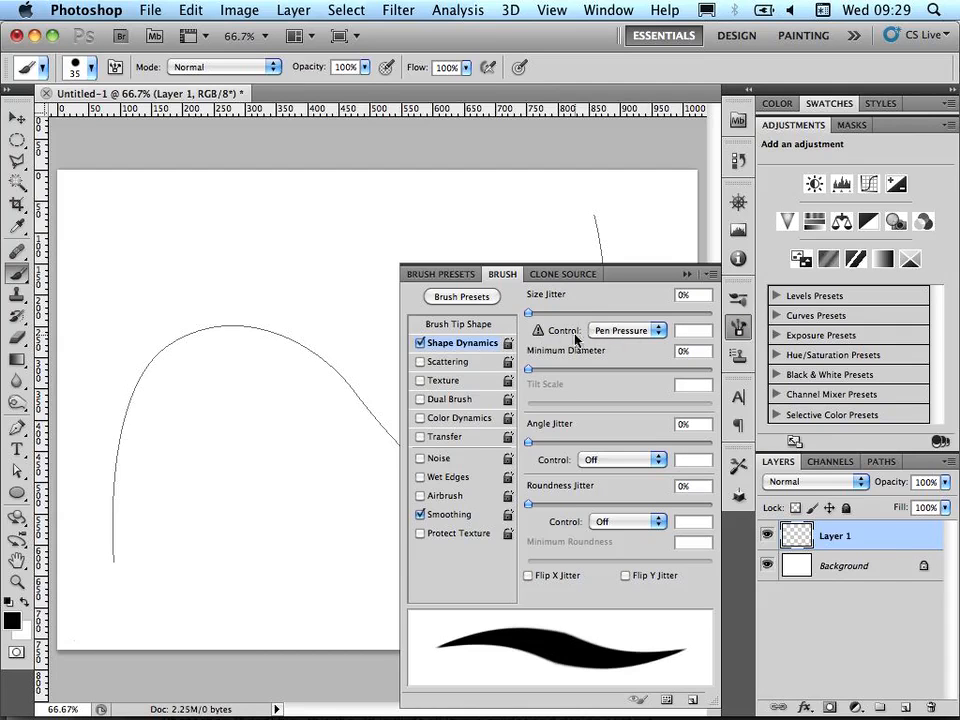
mouse_move(656, 368)
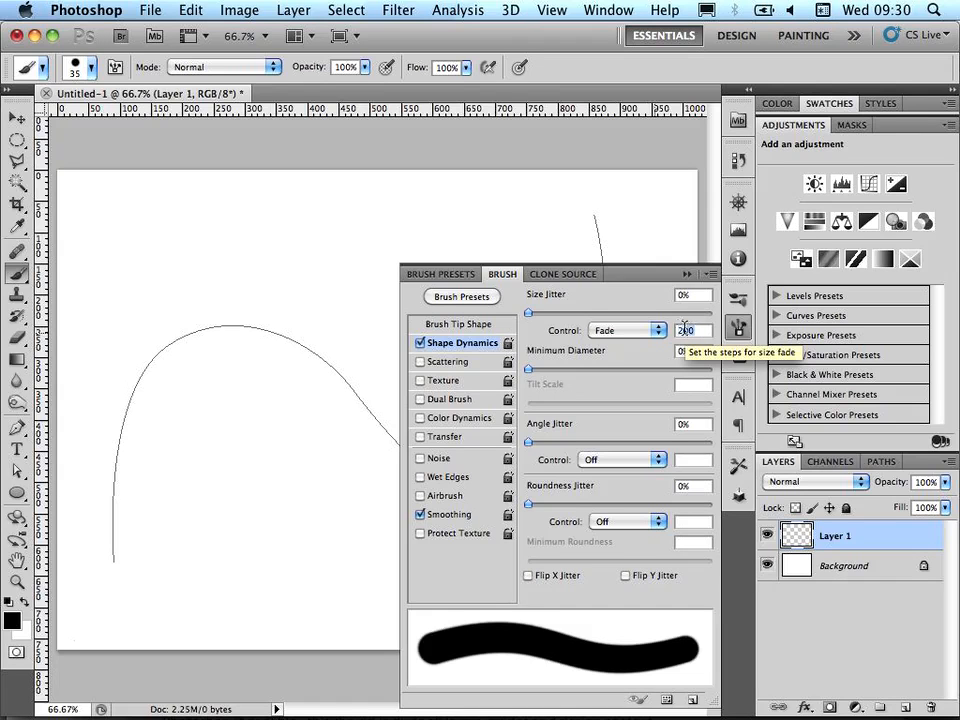
mouse_move(688, 284)
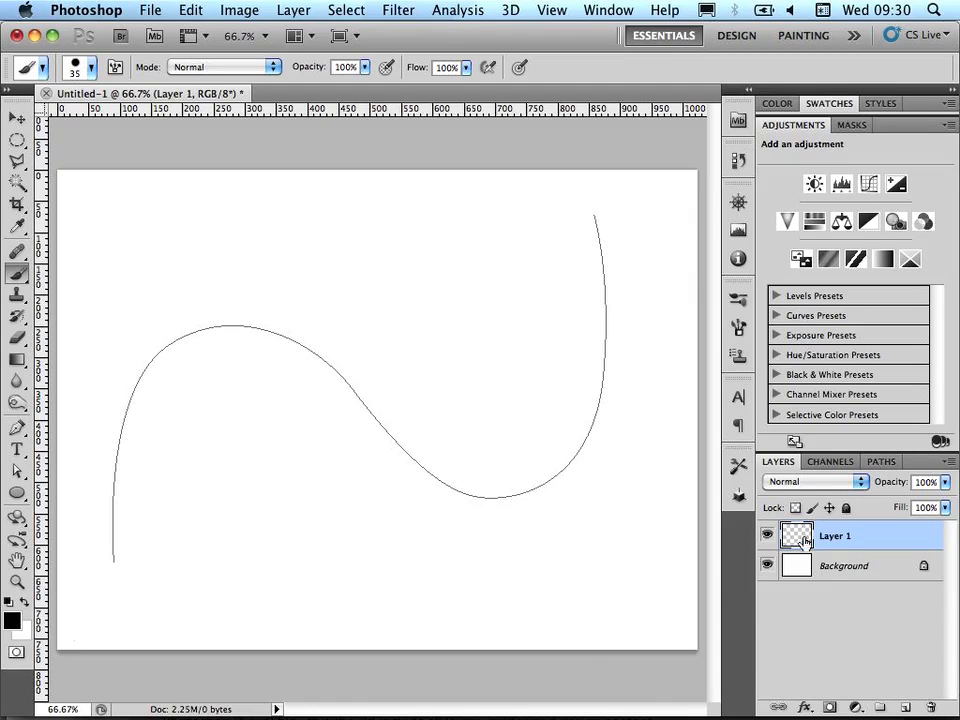
Return to the Paths panel and make the Line One path active again.
click(880, 460)
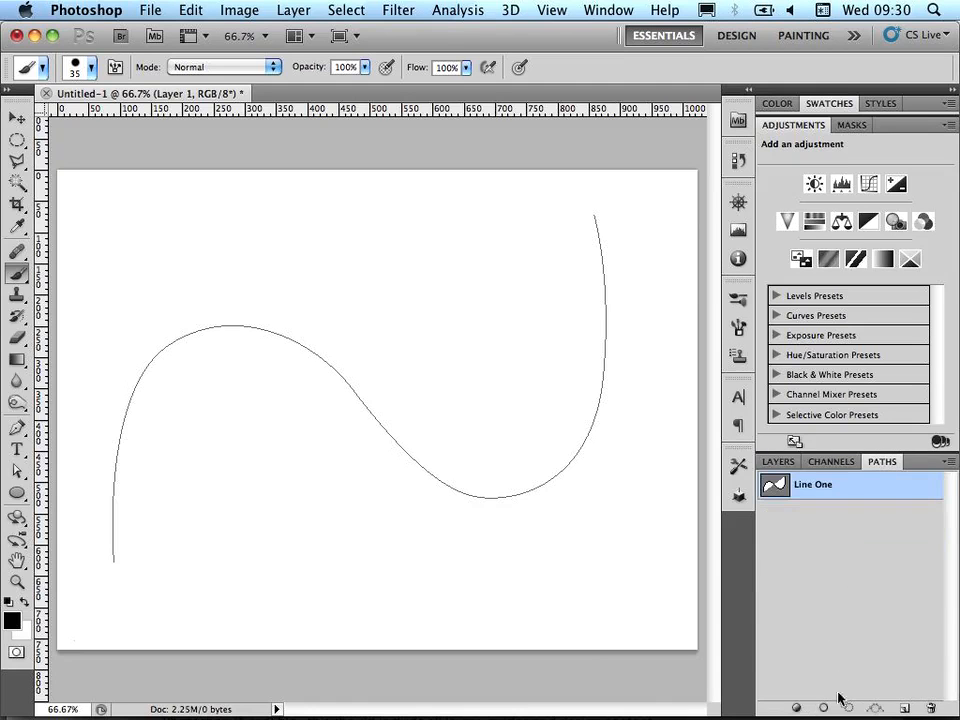
mouse_move(16, 280)
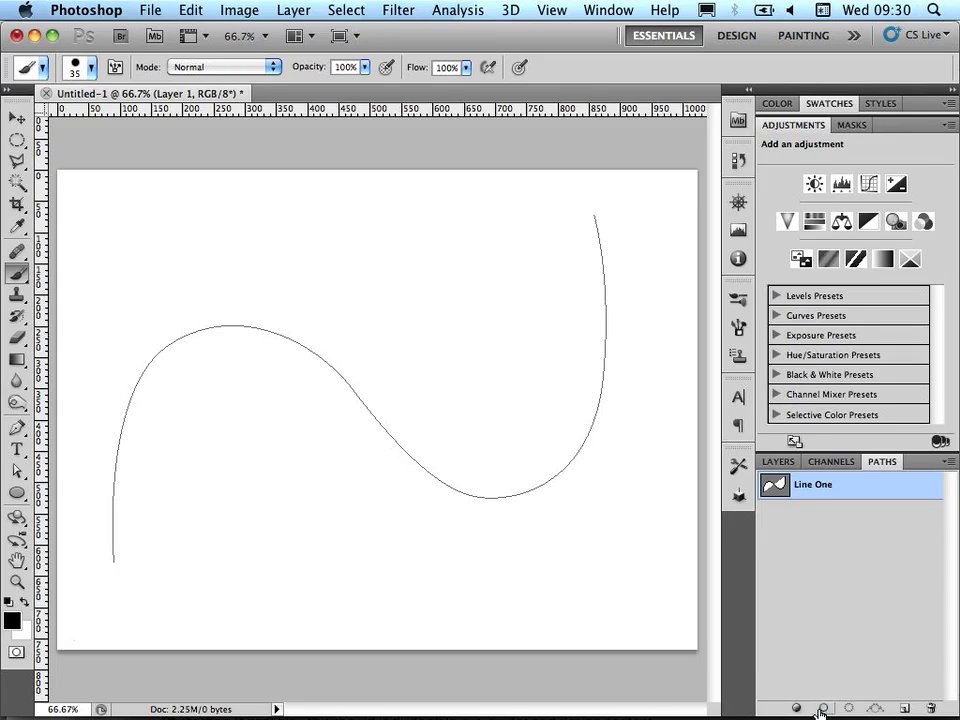
click(822, 708)
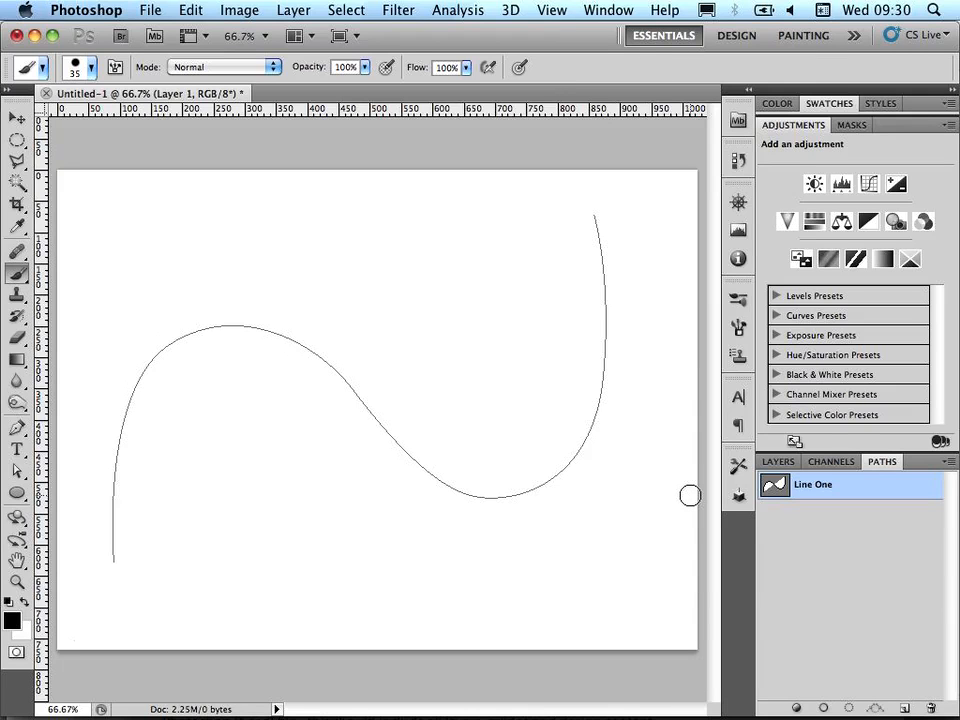
Try brush size fade at 500, 40 and finally 400 steps, test-stroking Line One between values.
click(738, 328)
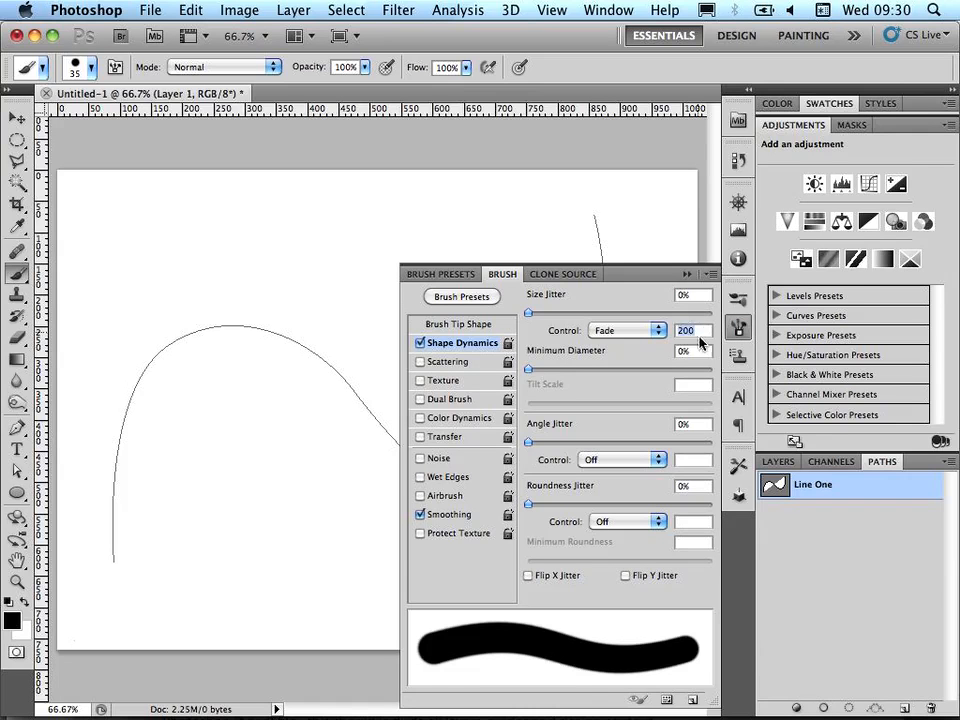
text(500)
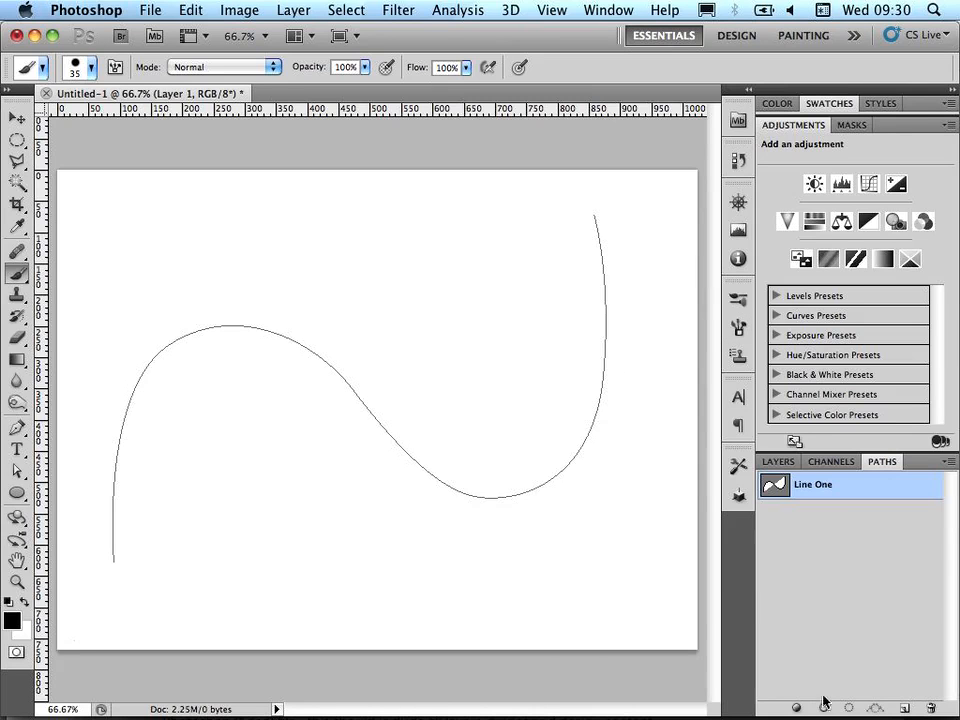
click(824, 708)
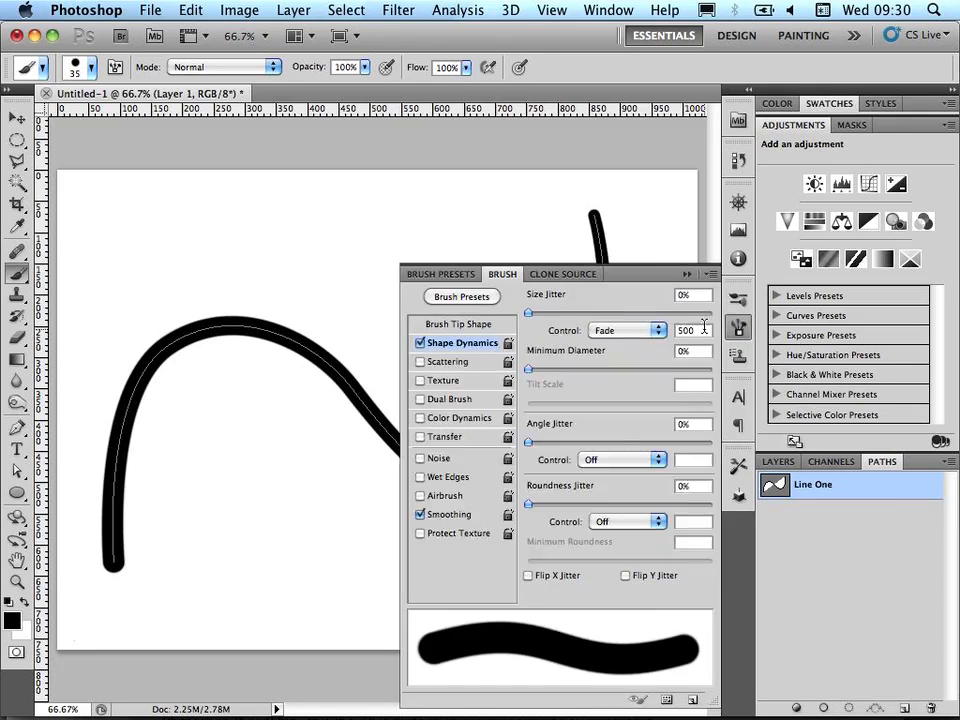
text(40)
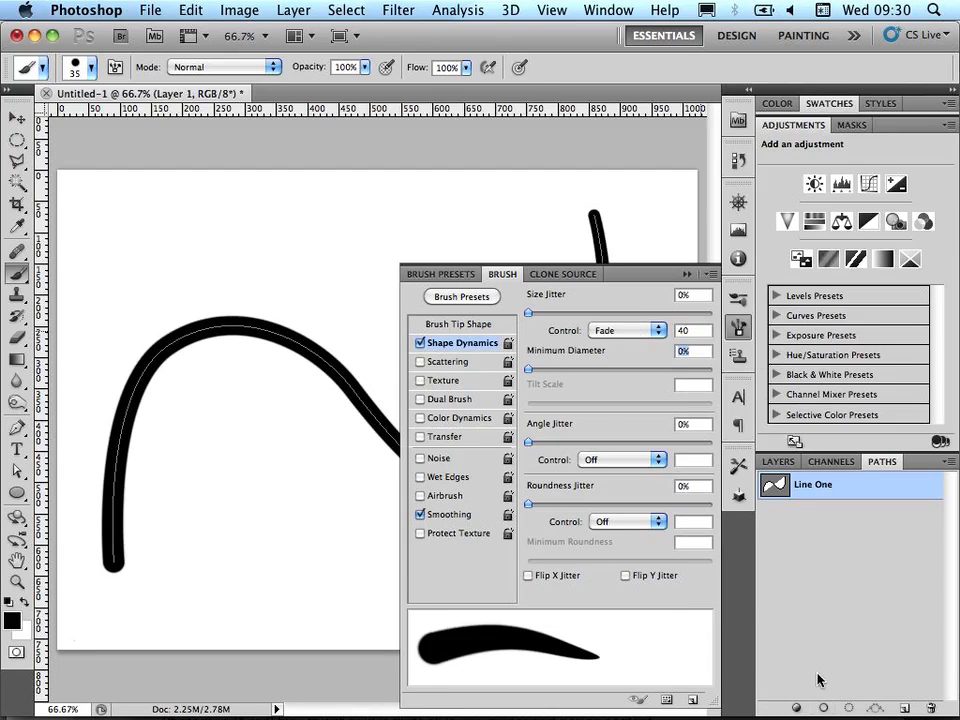
text(400)
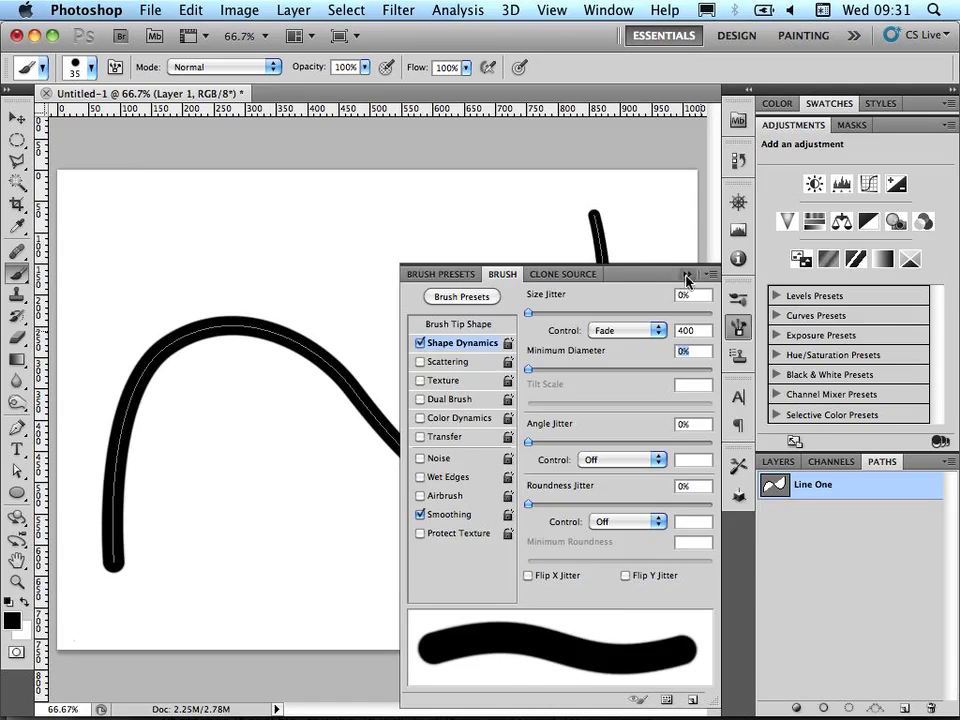
click(686, 276)
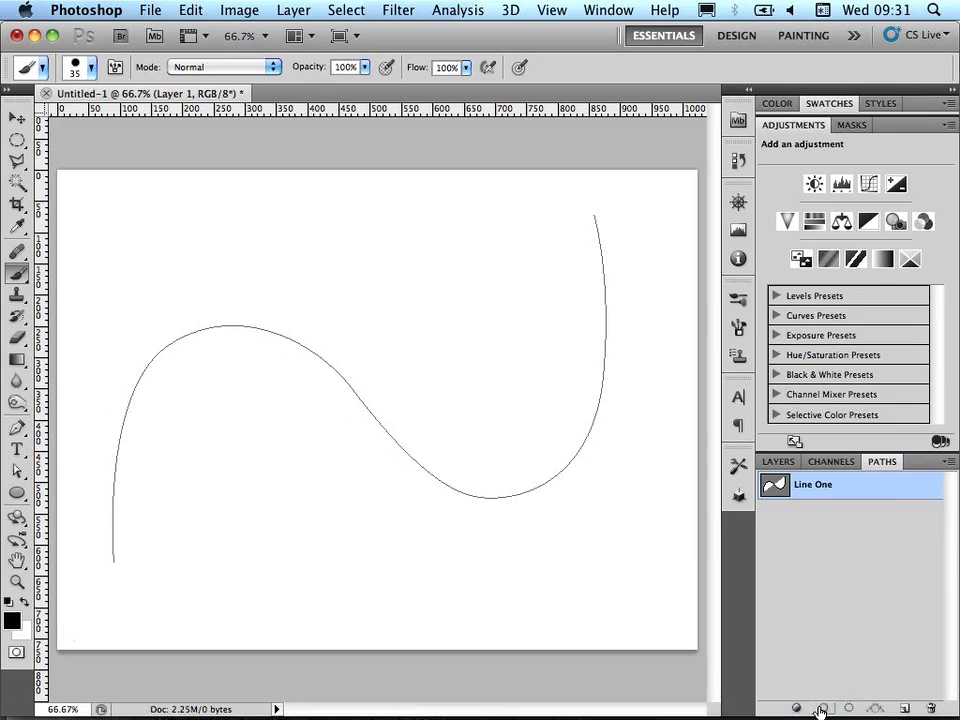
Select Line One and choose the orange #c27a2c as the foreground colour.
click(820, 708)
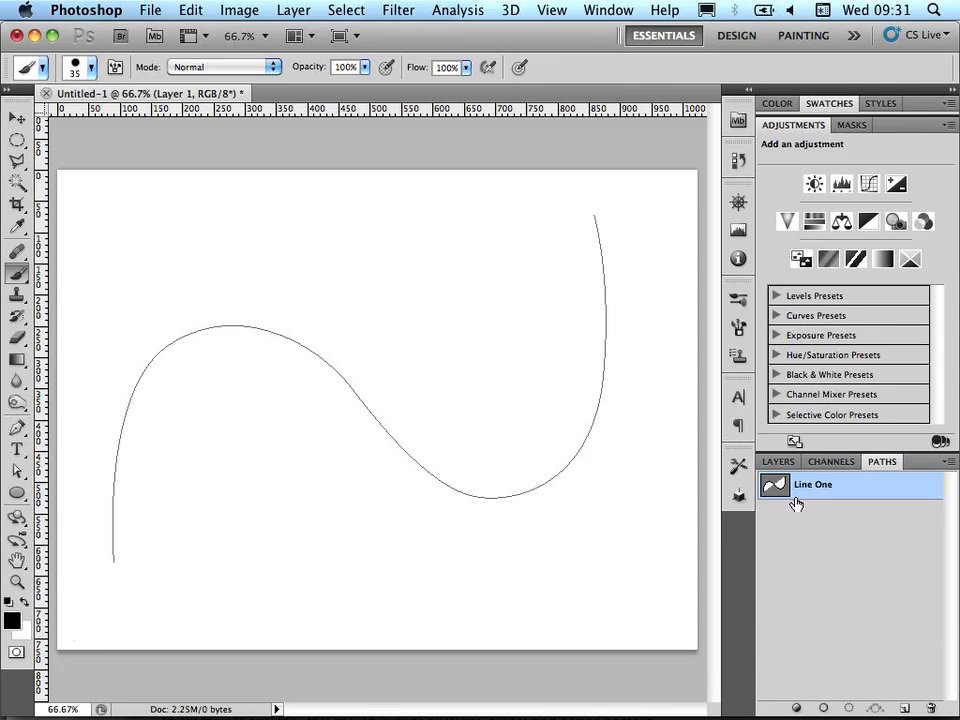
mouse_move(786, 536)
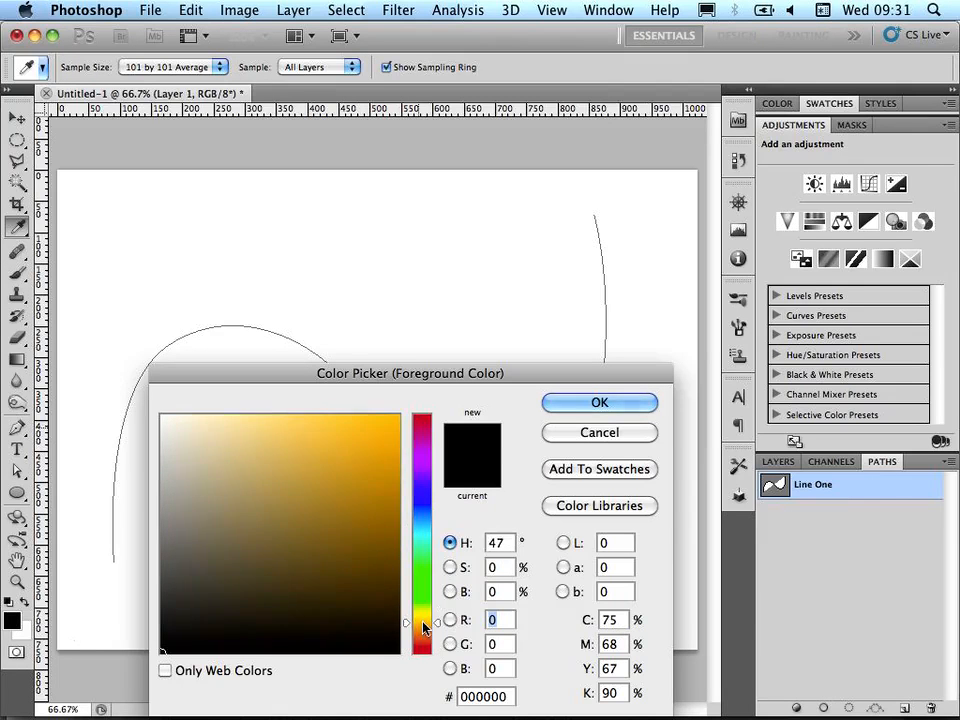
click(348, 476)
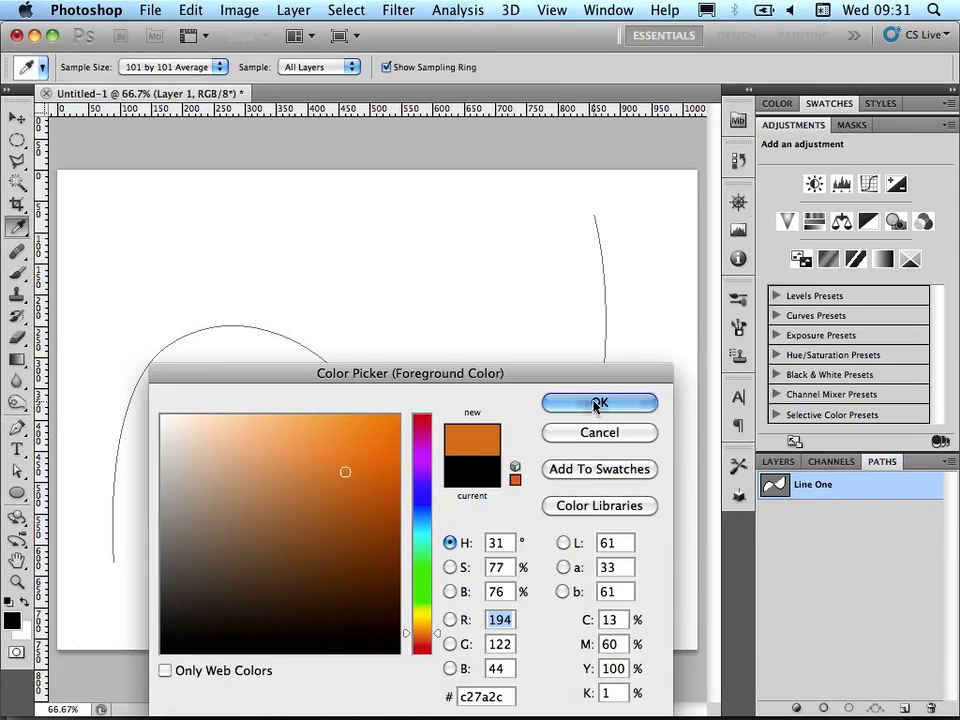
click(600, 402)
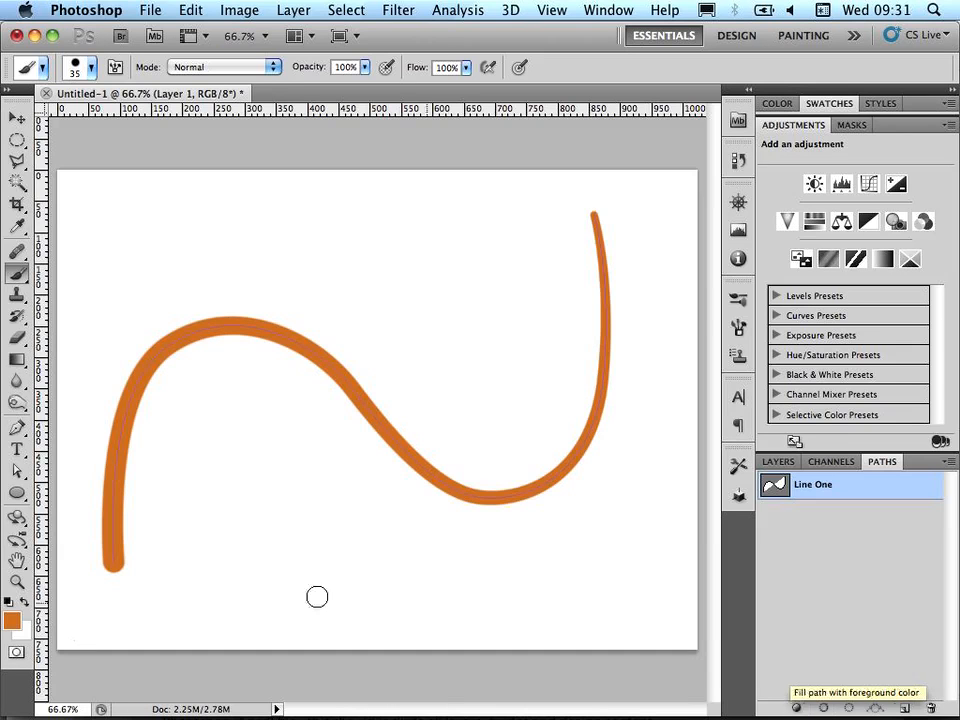
Switch the foreground to crimson #c22c48 and stroke Line One with the size-15 red brush.
click(12, 620)
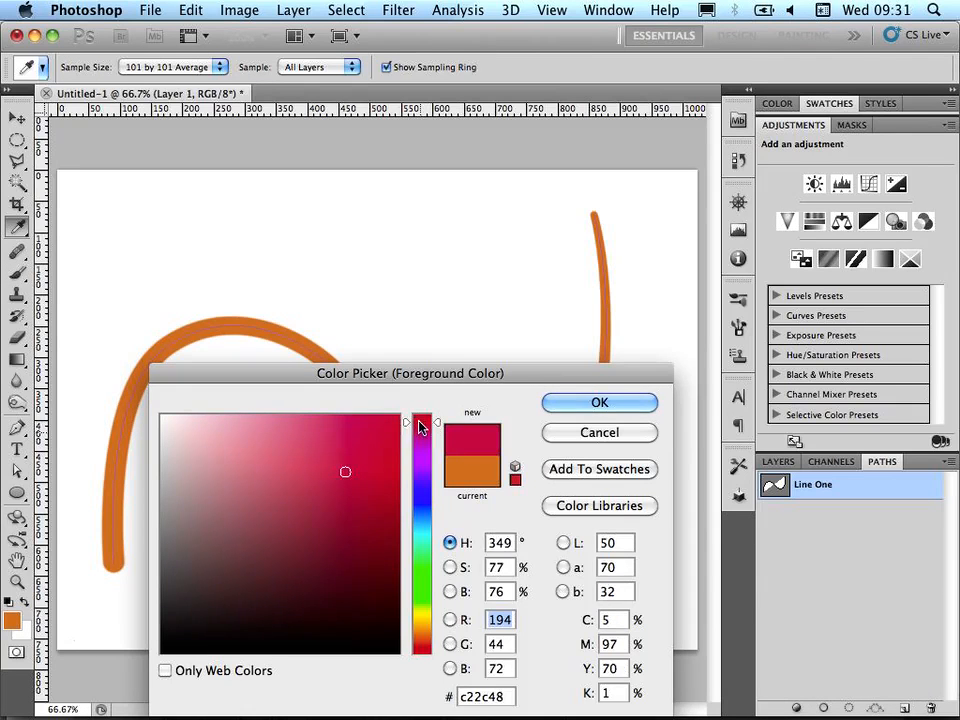
click(600, 402)
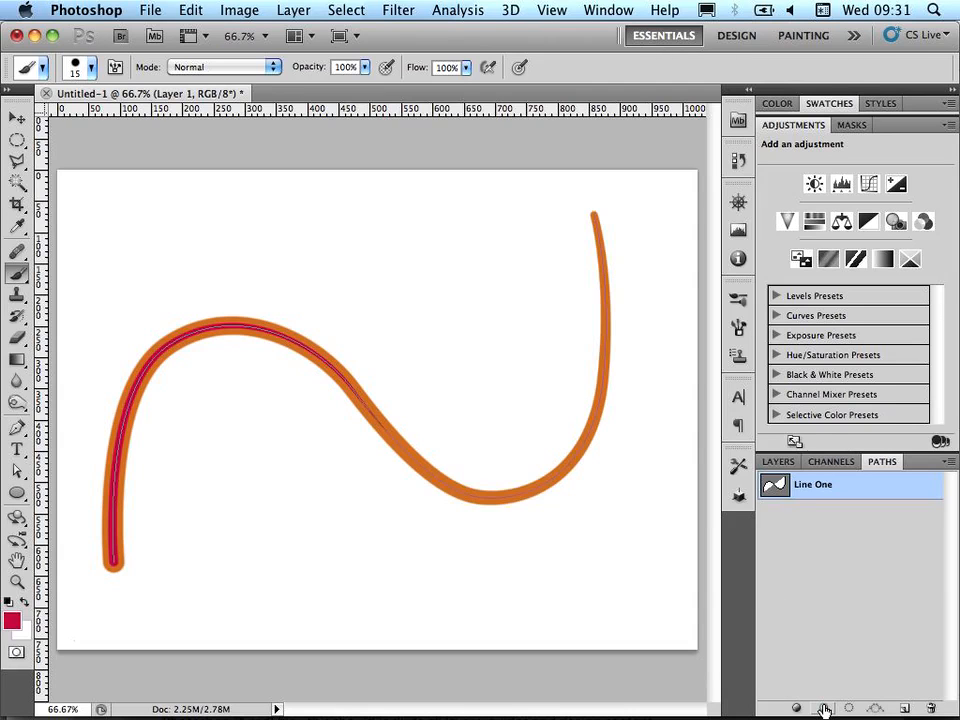
mouse_move(824, 708)
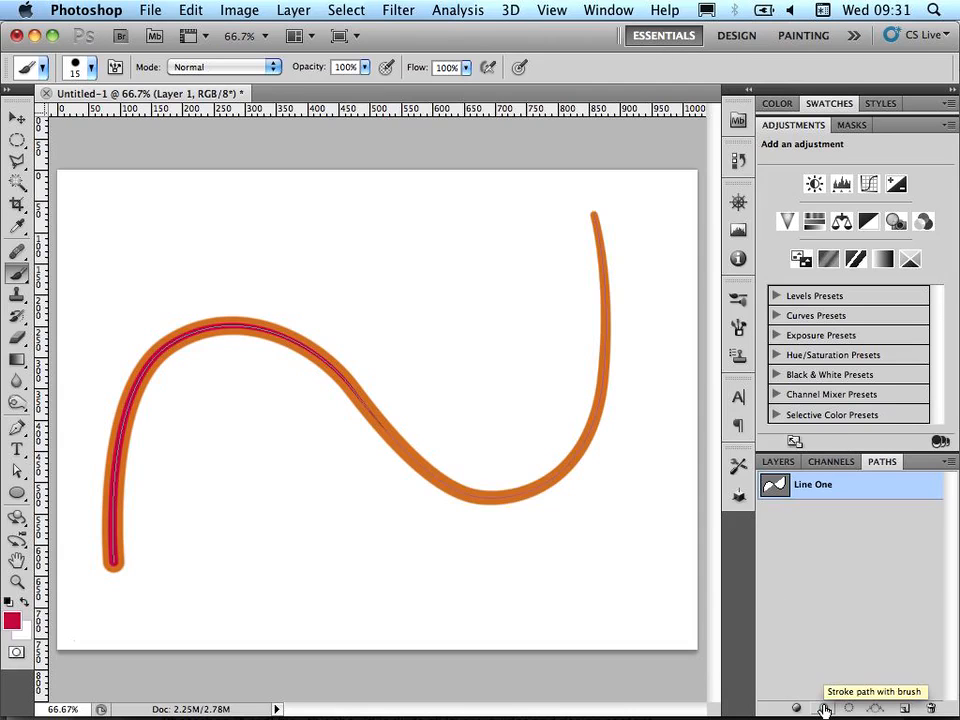
click(824, 708)
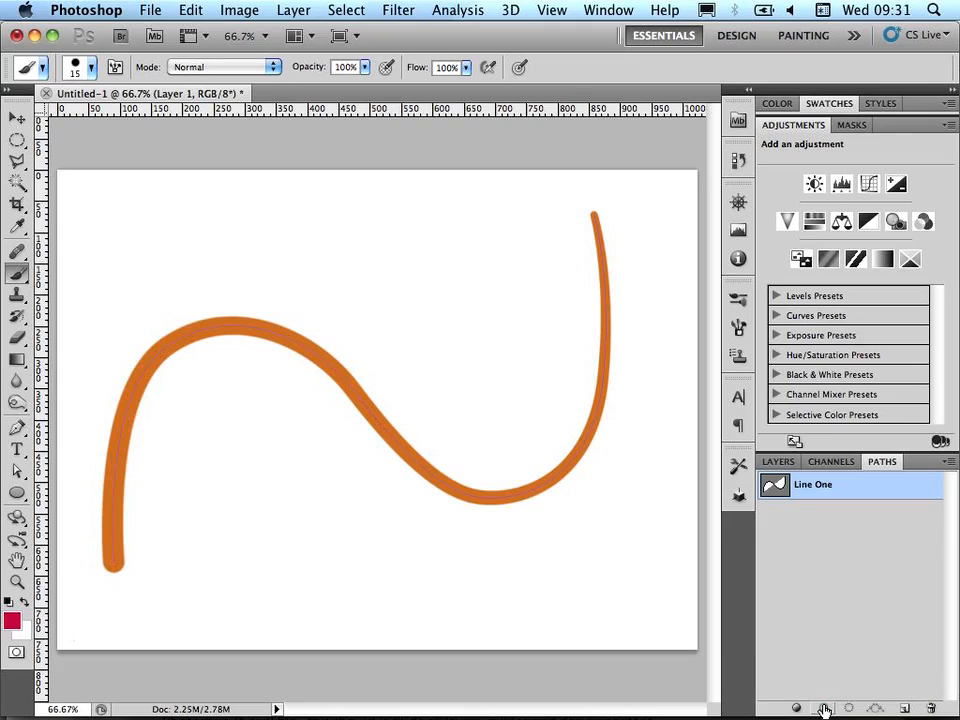